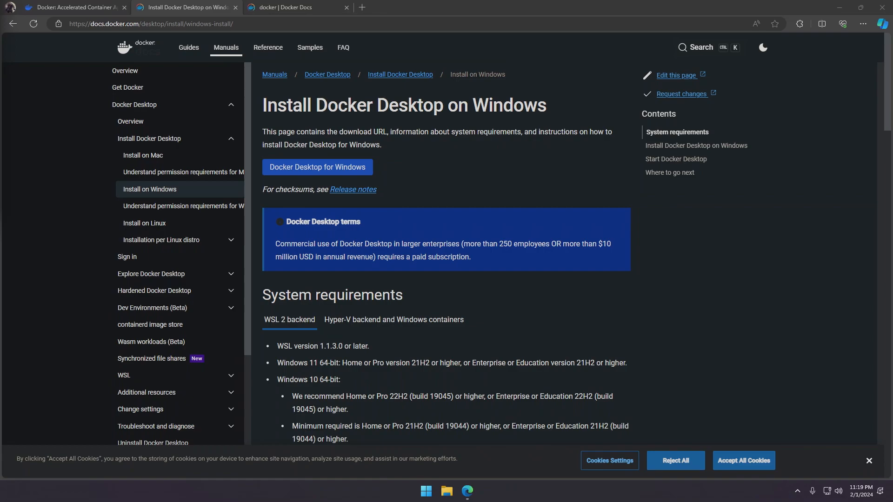
mouse_move(414, 150)
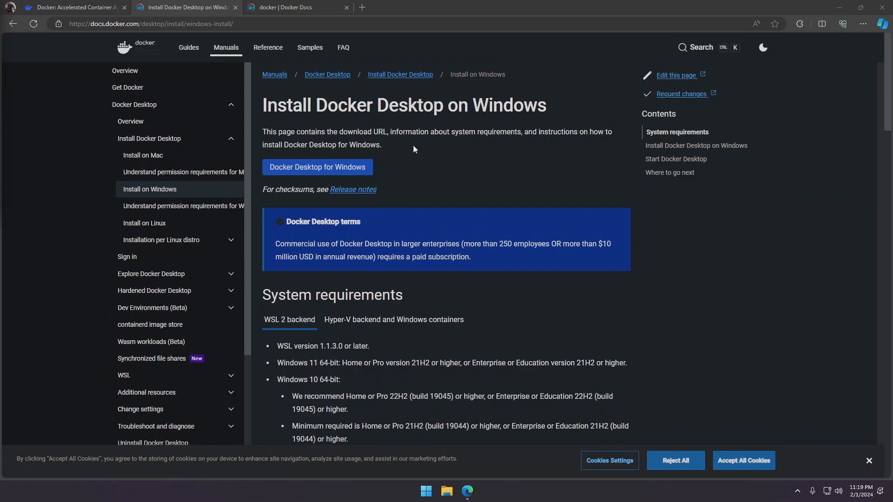
mouse_move(418, 150)
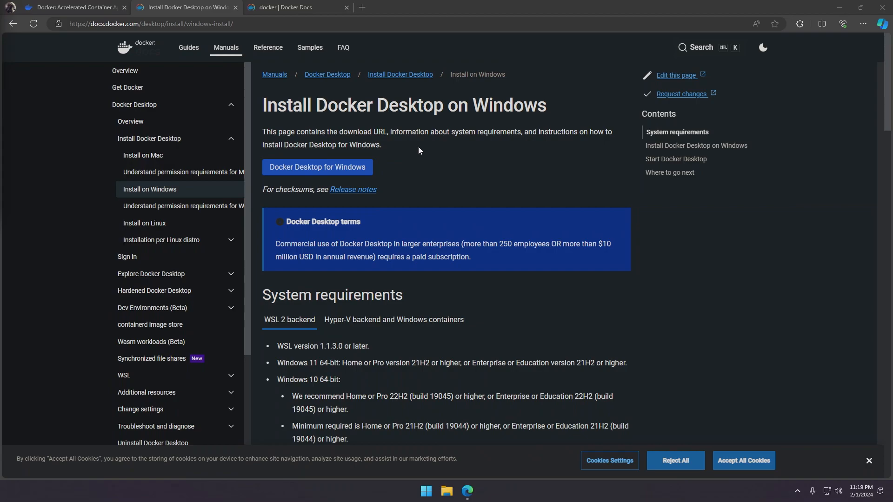
- Download the 'Docker Desktop for Windows' installer from the Install on Windows docs page
scroll(down, 3)
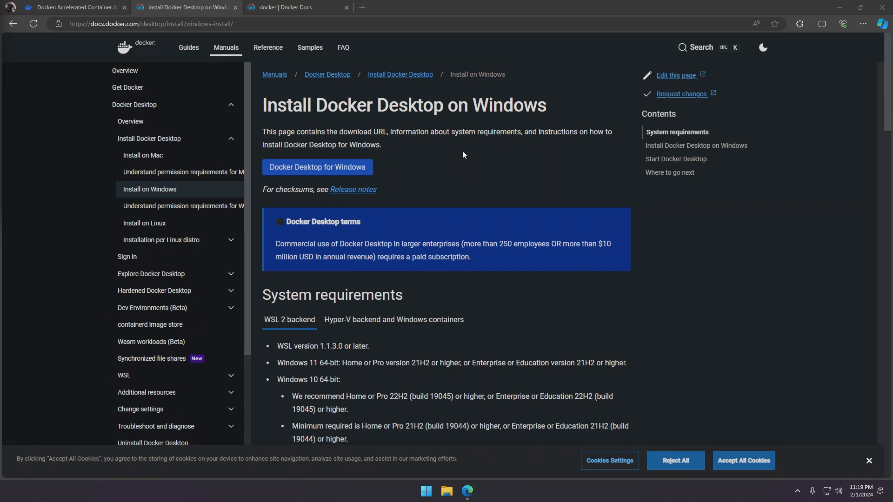
mouse_move(391, 160)
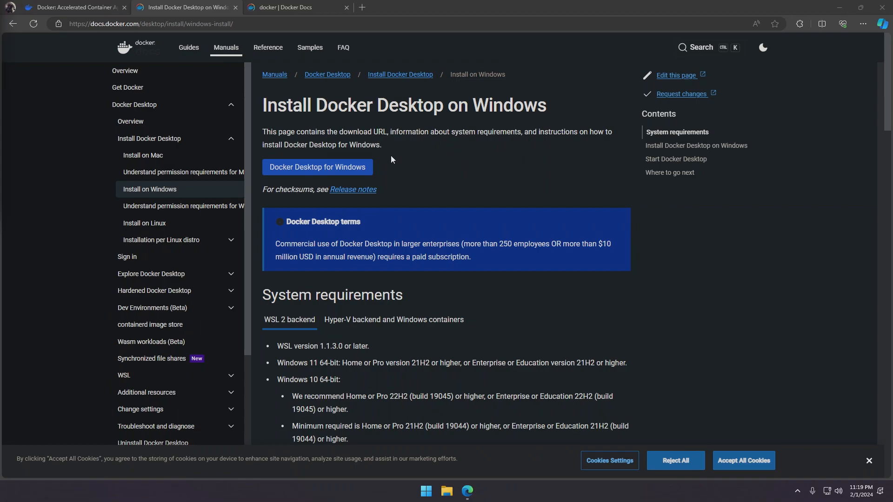
click(317, 167)
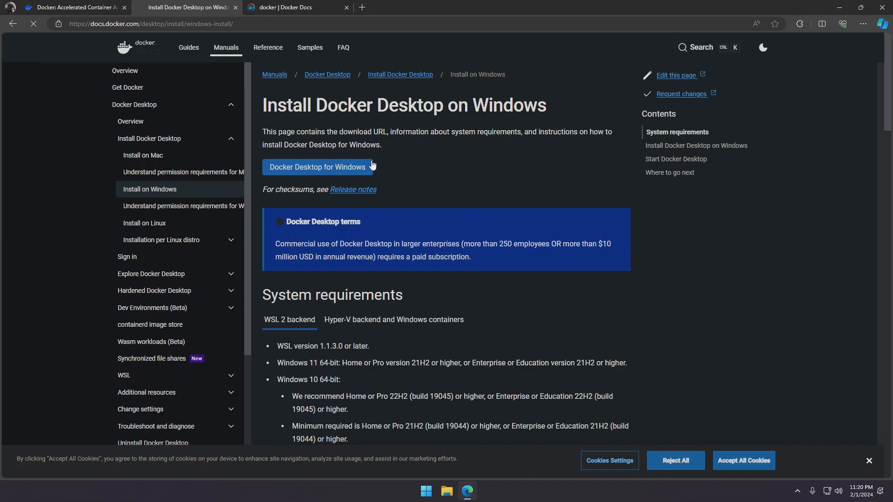
click(317, 167)
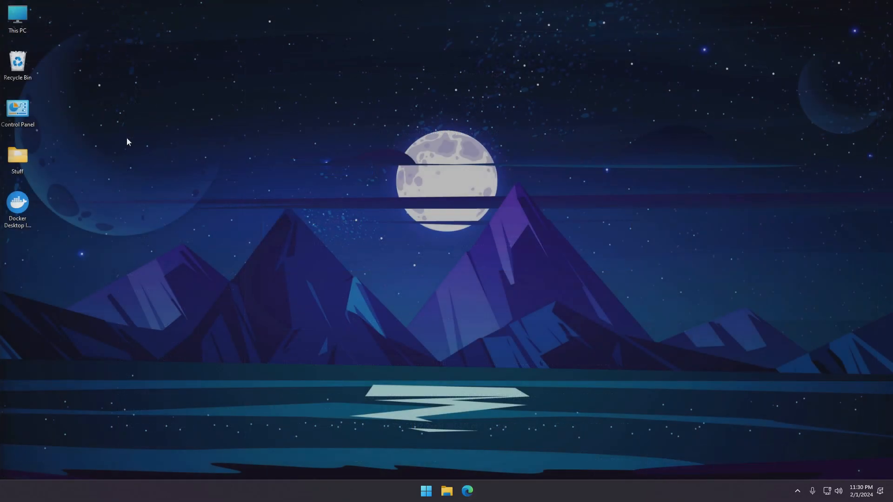
mouse_move(53, 214)
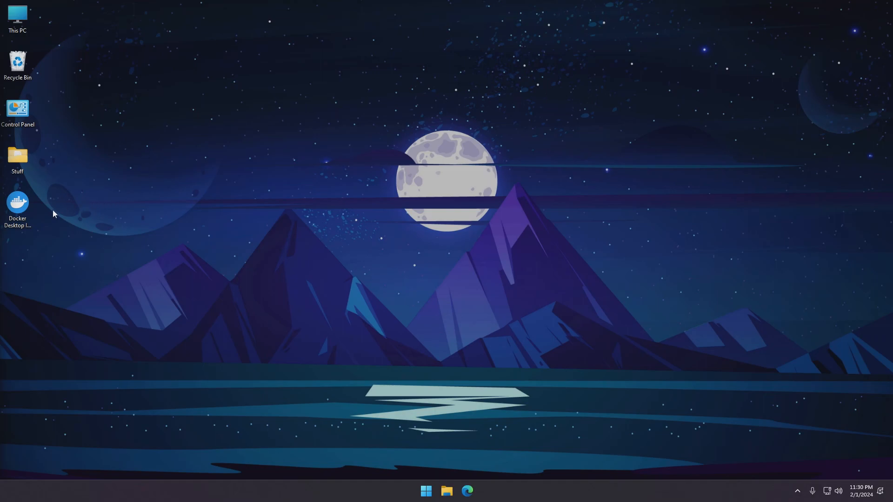
- Verify Virtual Machine Platform, Windows Hypervisor Platform and WSL are enabled in Windows Features
click(17, 205)
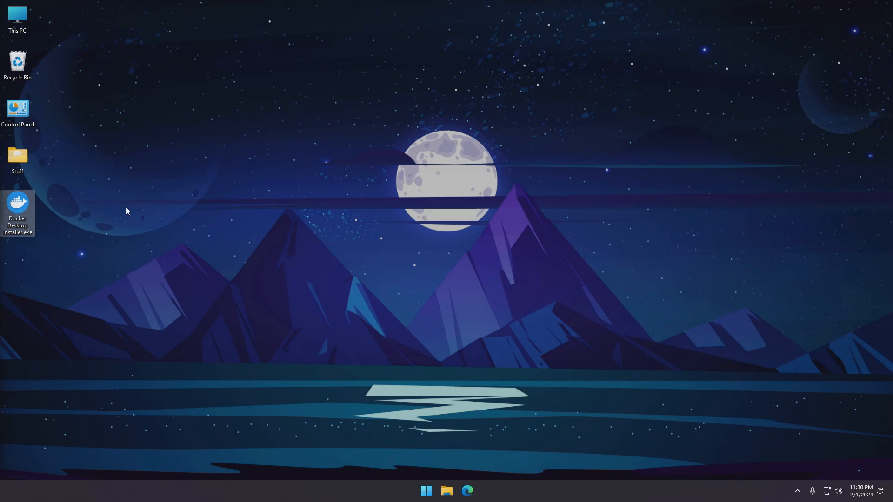
click(425, 491)
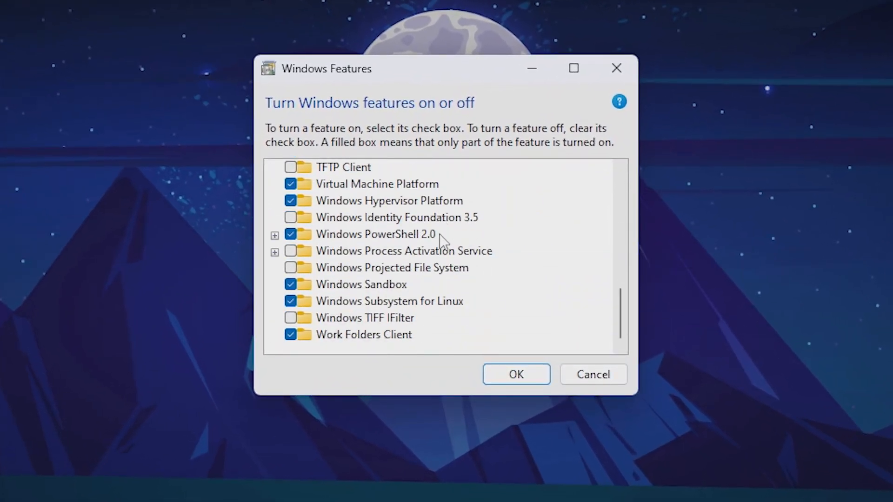
mouse_move(418, 302)
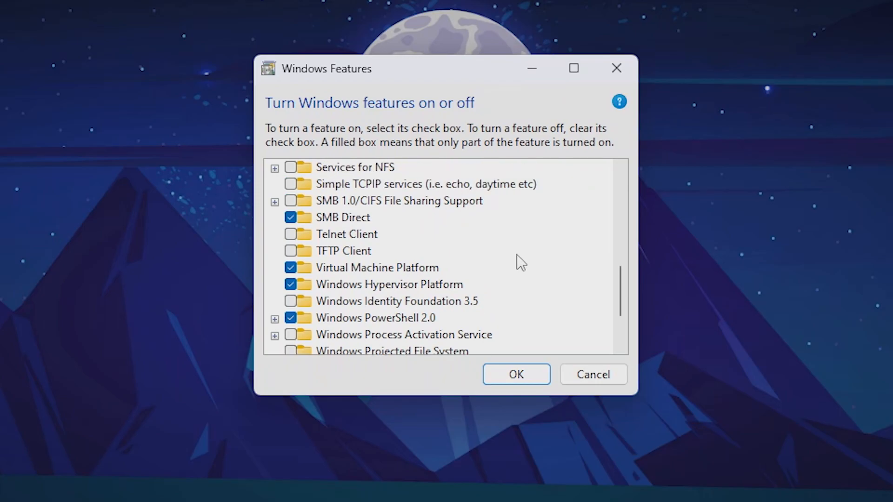
mouse_move(410, 283)
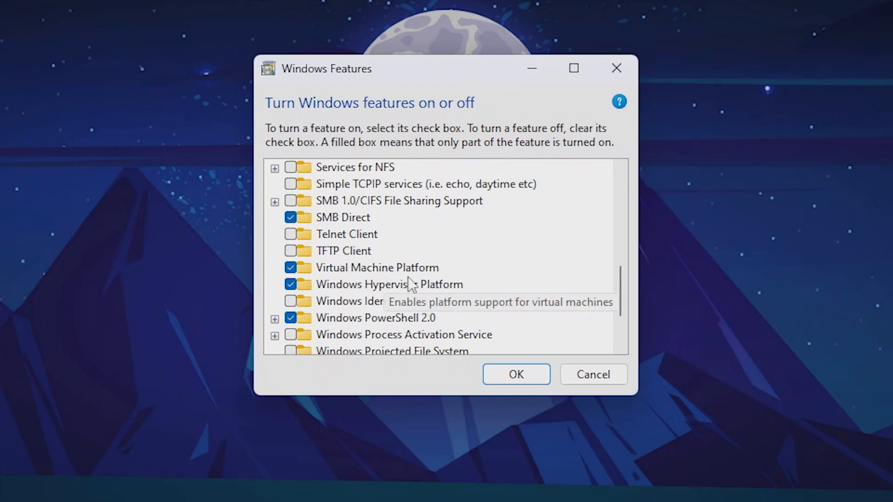
mouse_move(432, 292)
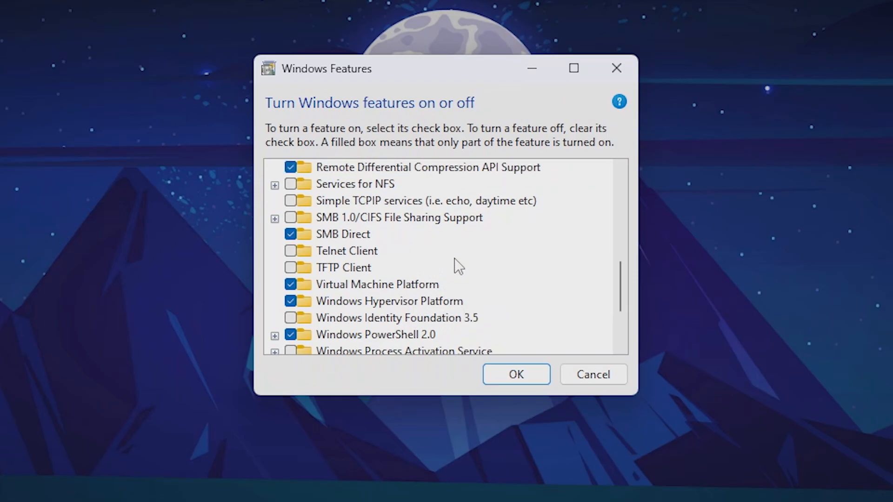
scroll(down, 3)
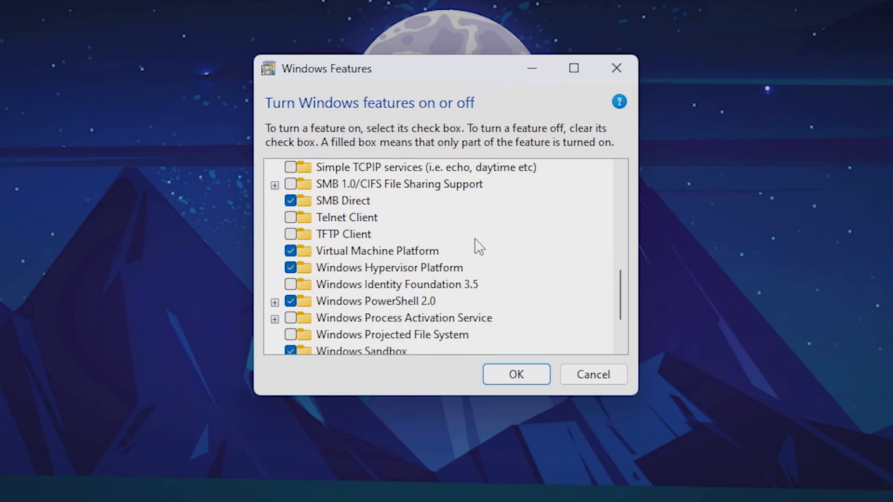
mouse_move(470, 260)
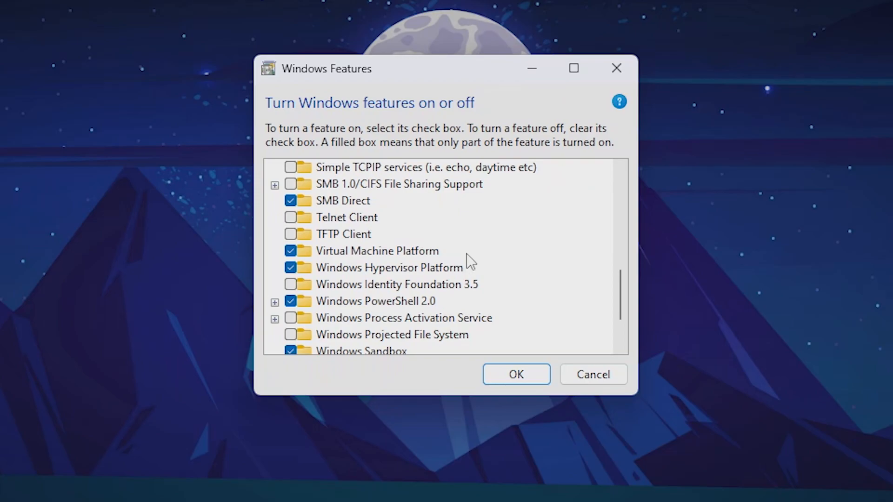
mouse_move(444, 259)
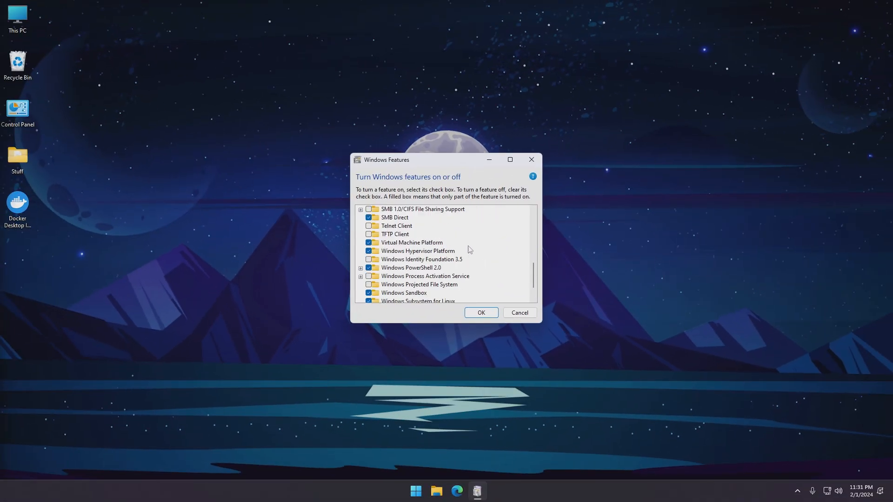
- Install Docker Desktop 4.27.1 with WSL 2 and a desktop shortcut, then log out
click(518, 312)
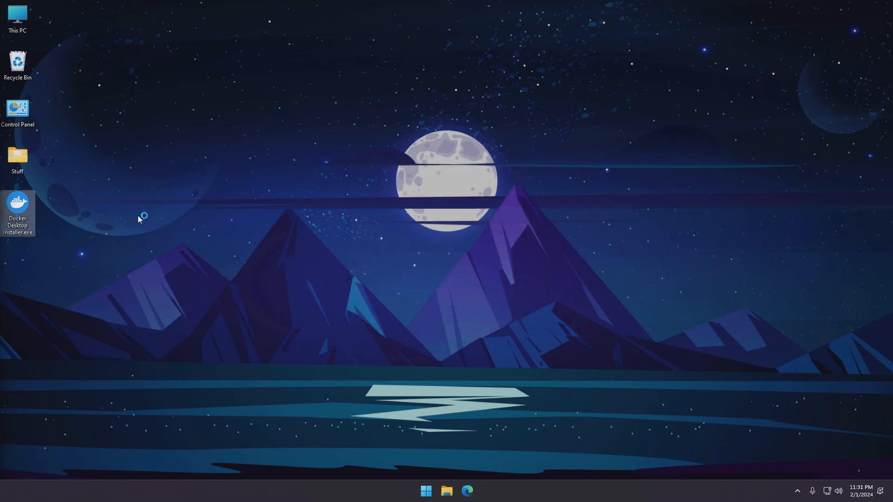
double_click(18, 205)
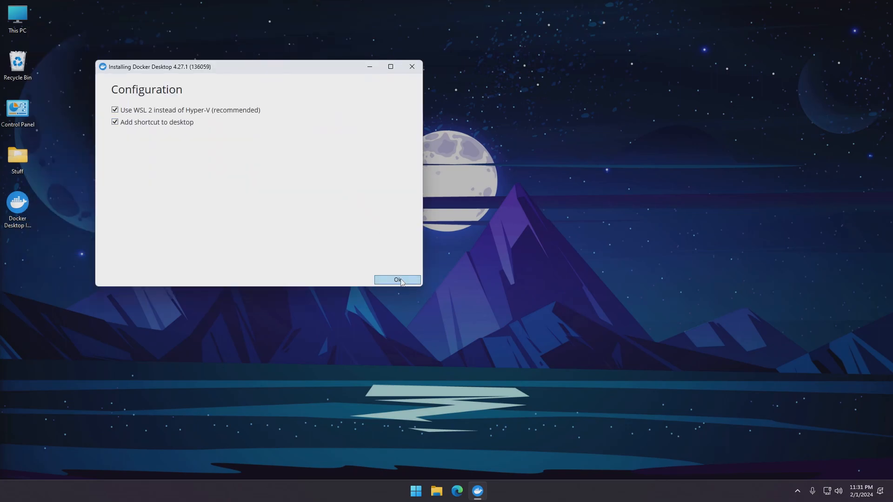
click(397, 280)
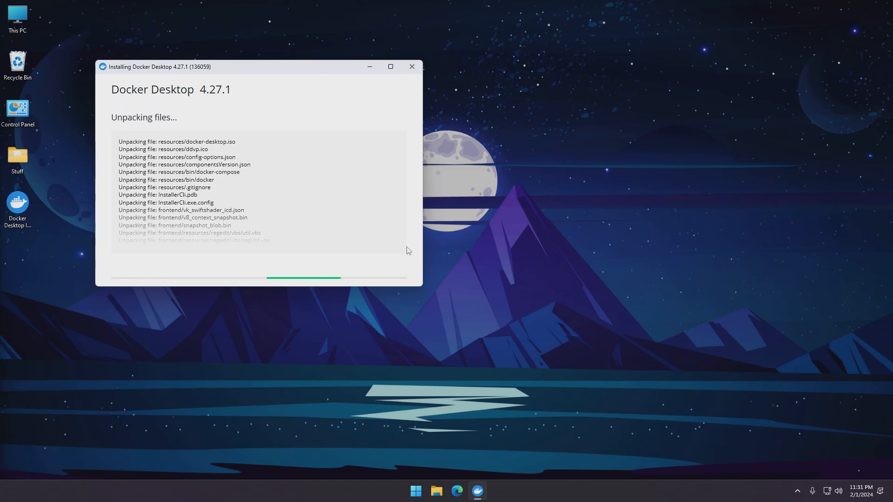
mouse_move(465, 259)
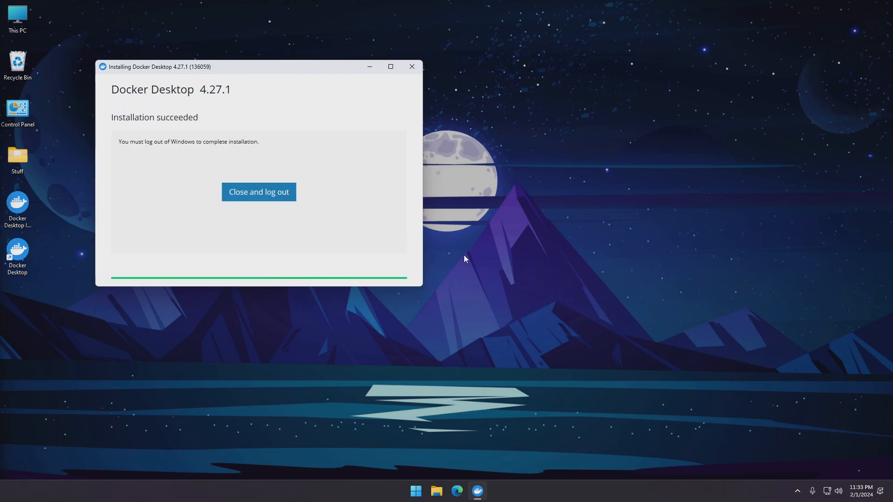
mouse_move(332, 183)
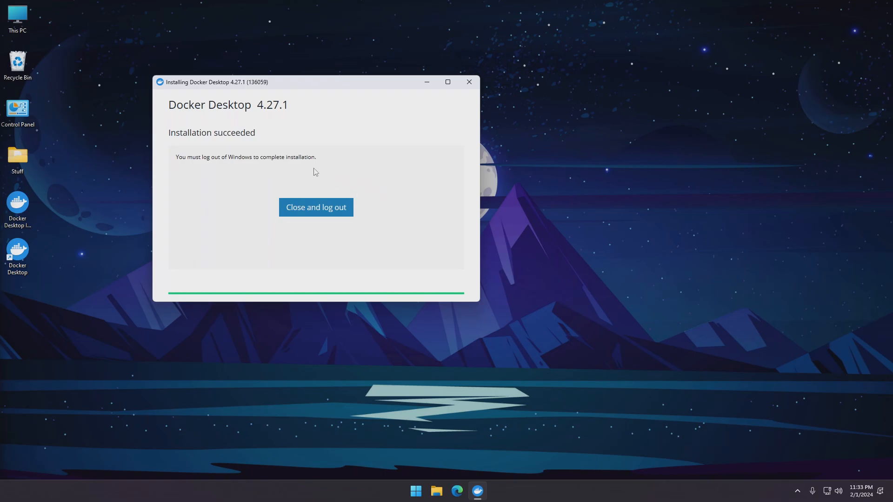
click(315, 206)
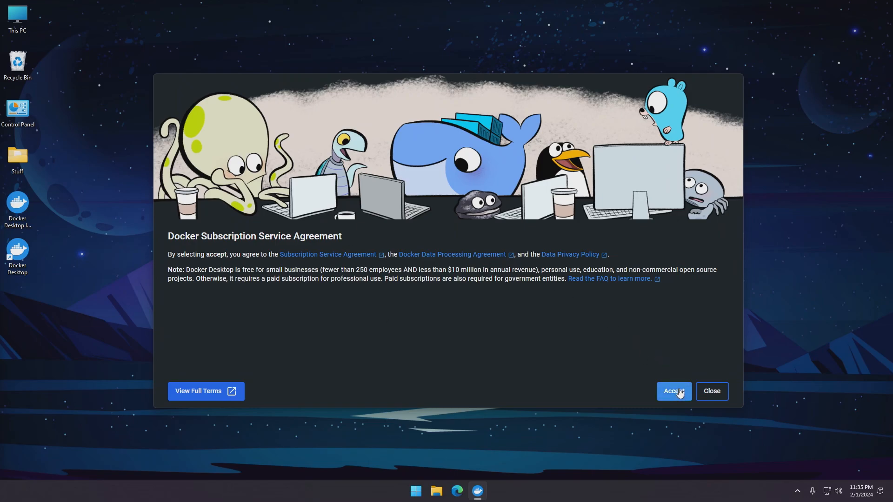
- Accept the subscription agreement, use recommended settings, skip sign-in, and submit the welcome survey
click(673, 391)
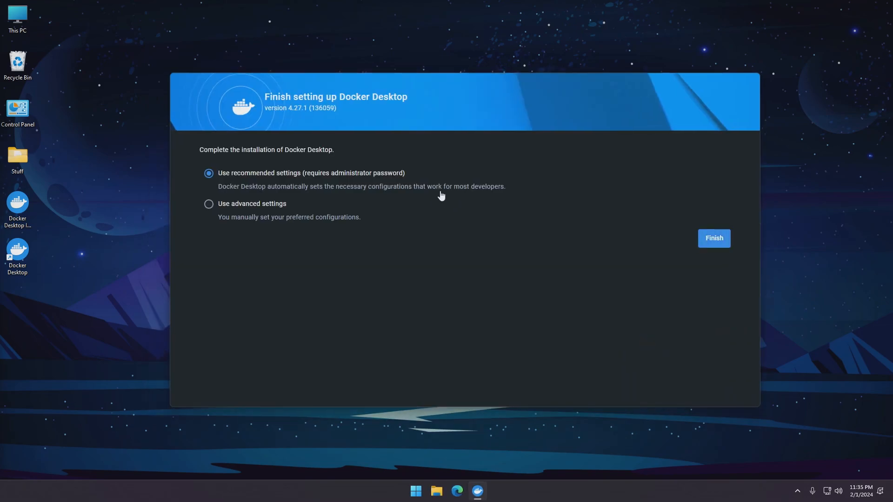
mouse_move(391, 194)
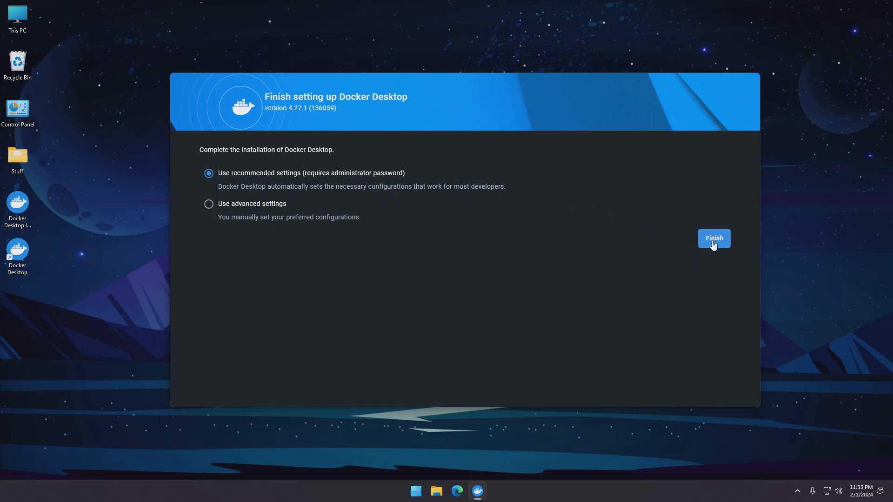
click(714, 238)
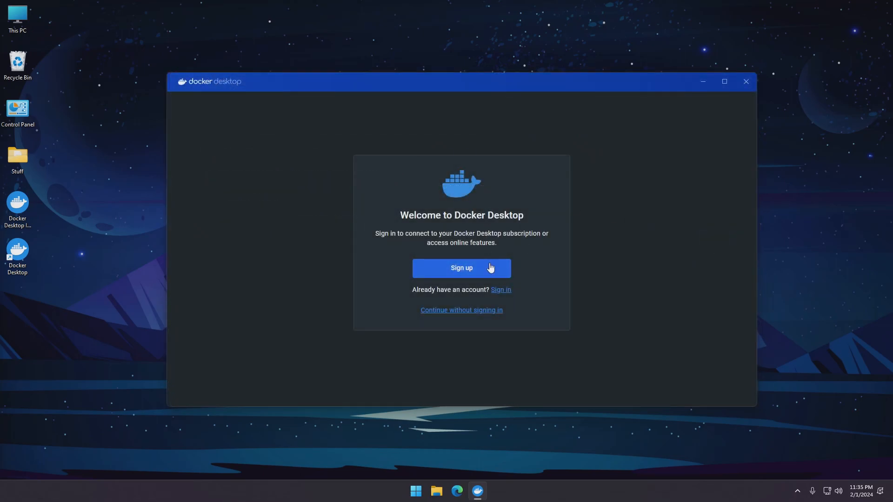
mouse_move(539, 294)
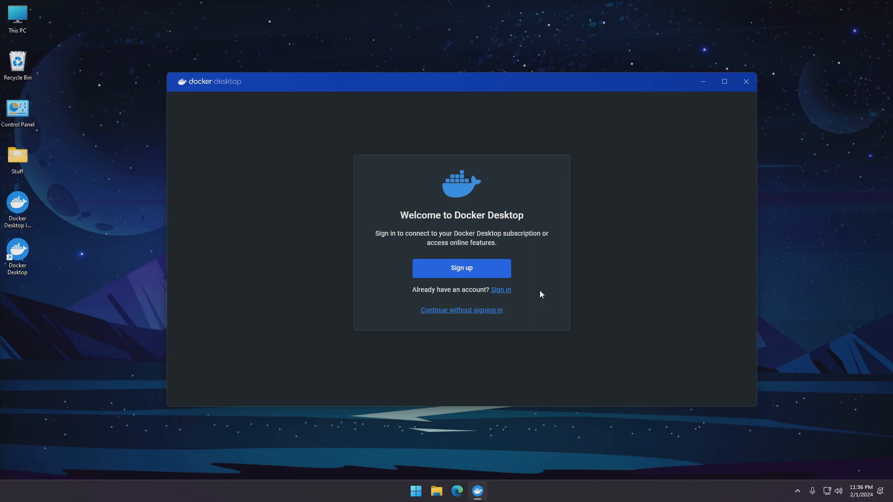
mouse_move(465, 248)
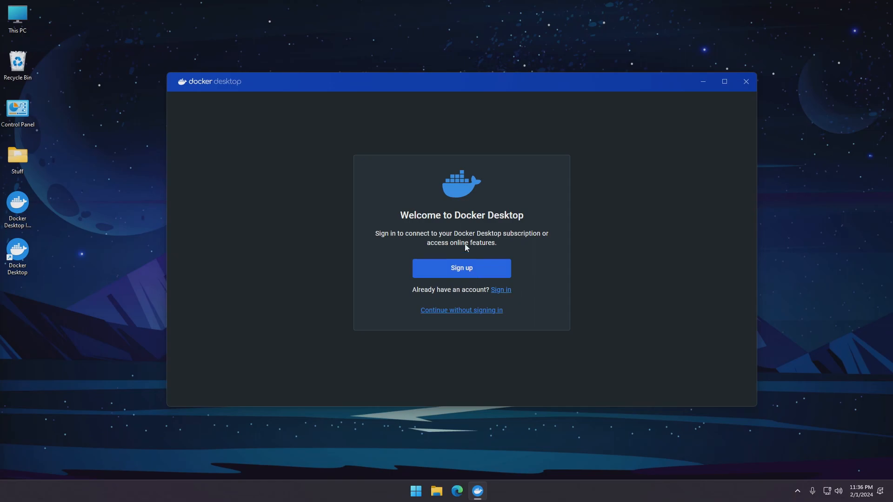
click(461, 310)
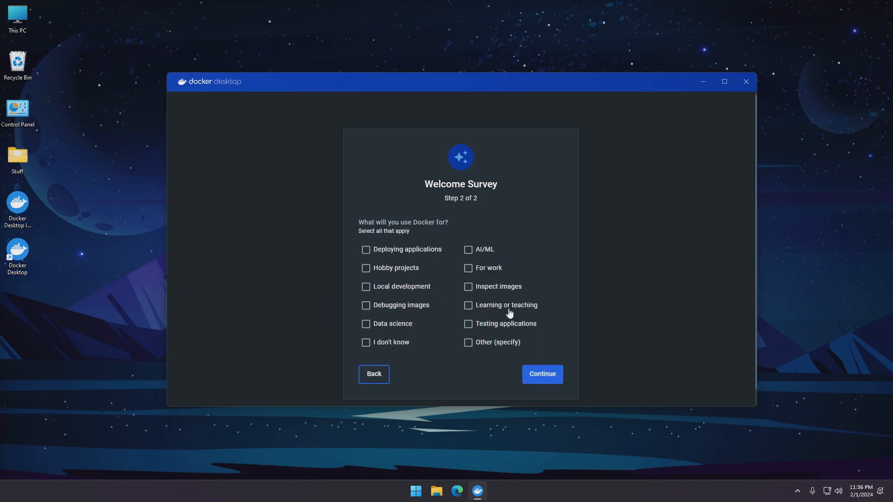
mouse_move(403, 252)
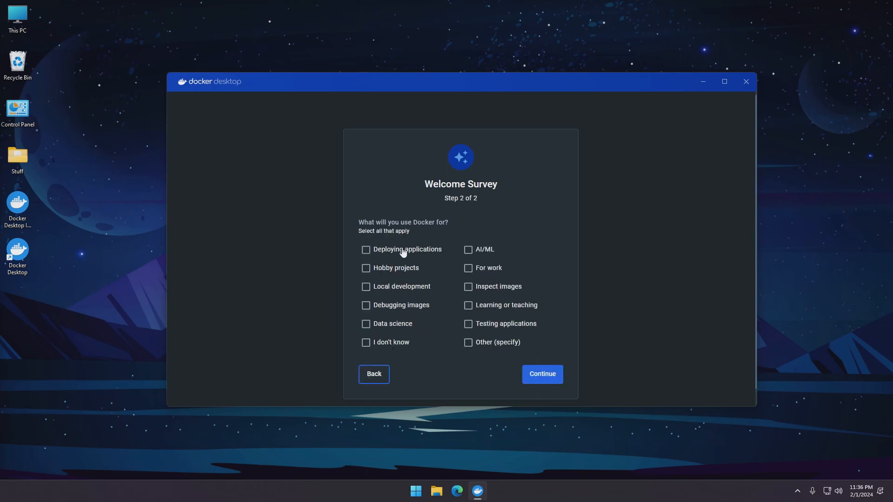
click(541, 374)
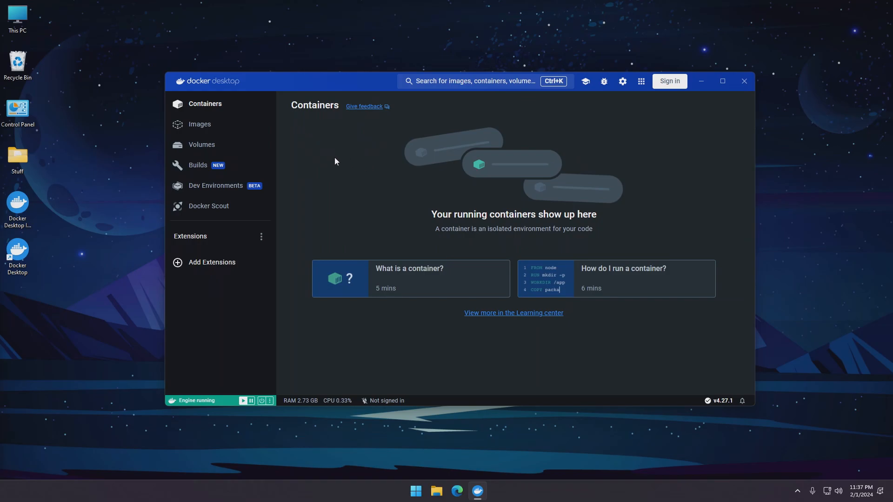
mouse_move(234, 107)
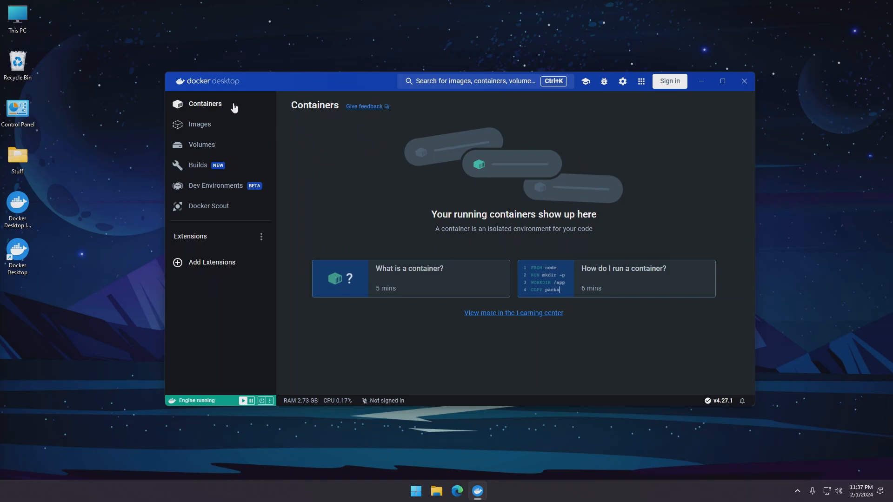
mouse_move(319, 138)
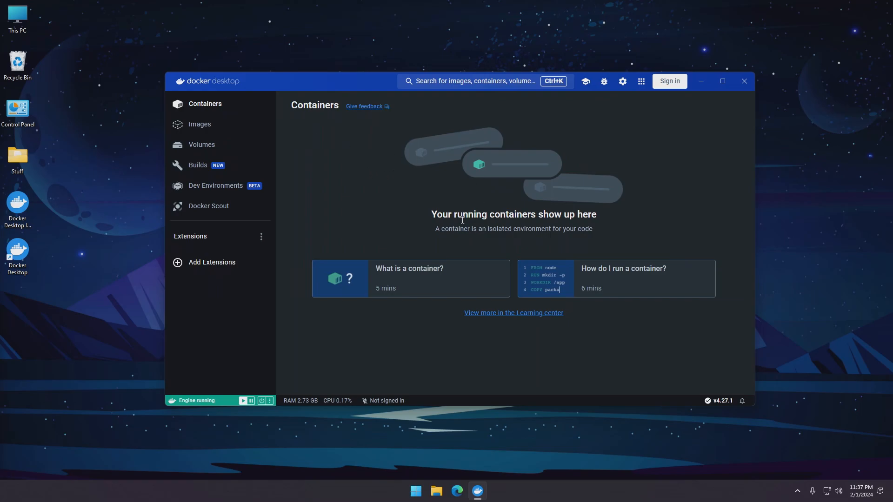
- Maximize Docker Desktop and browse Images, Volumes, Dev Environments, then Docker Scout
click(722, 81)
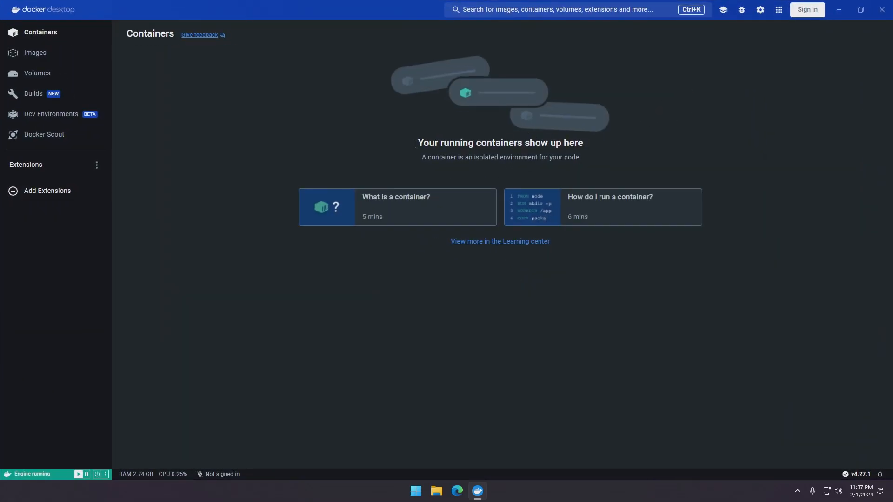
click(35, 52)
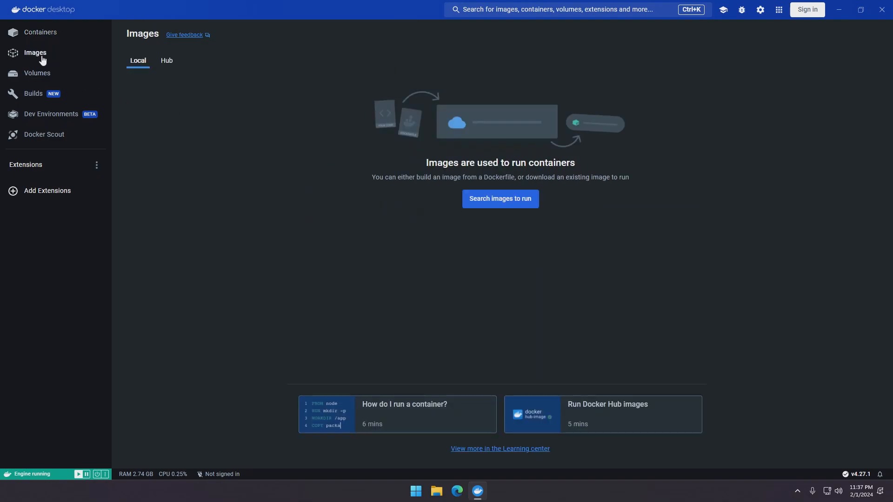
mouse_move(259, 138)
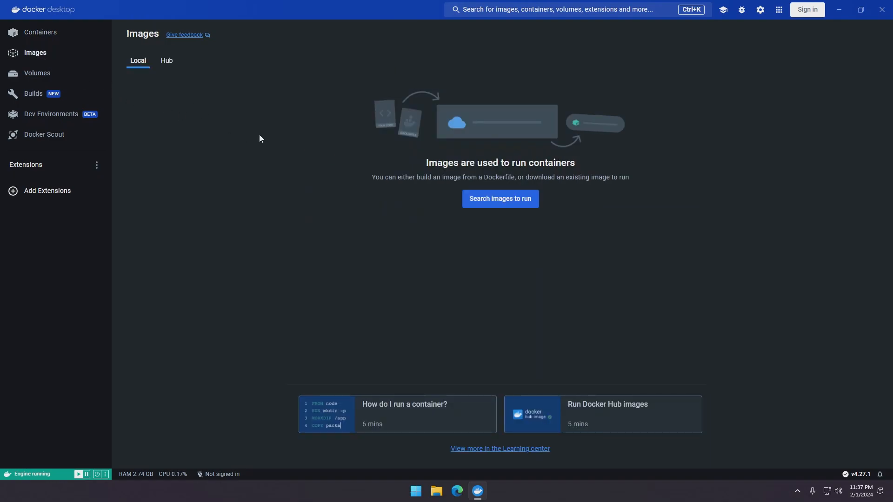
mouse_move(319, 181)
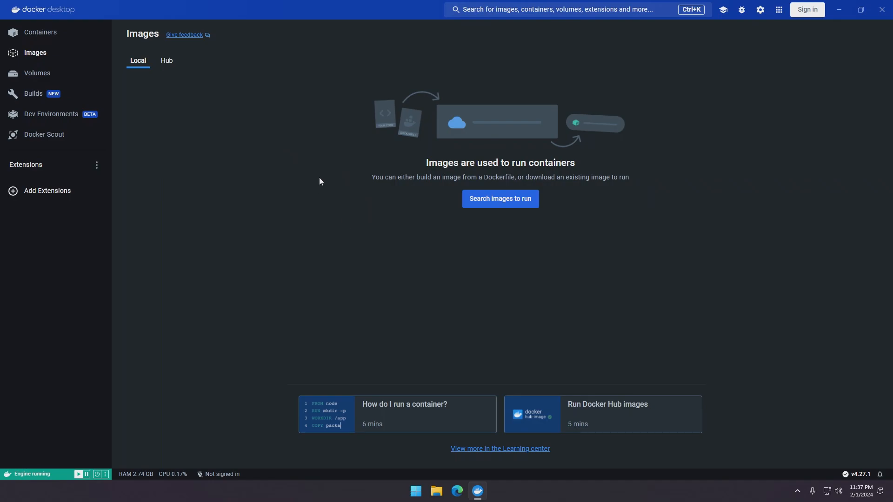
mouse_move(424, 228)
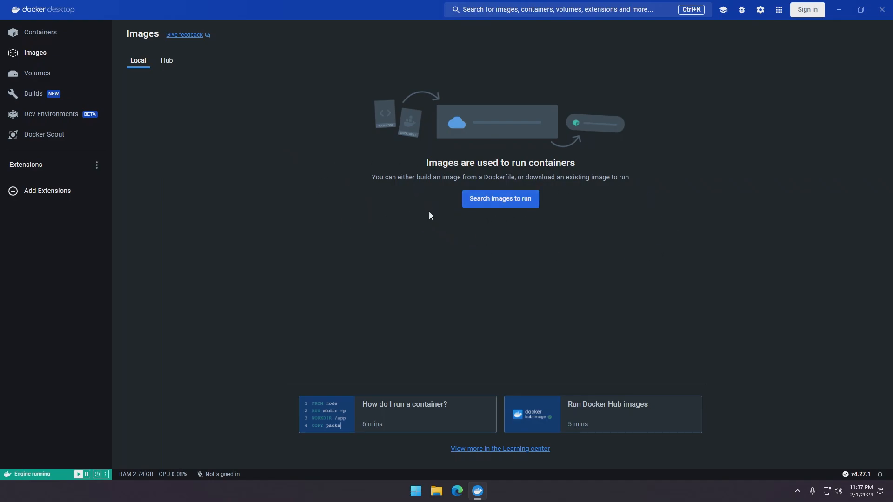
mouse_move(300, 157)
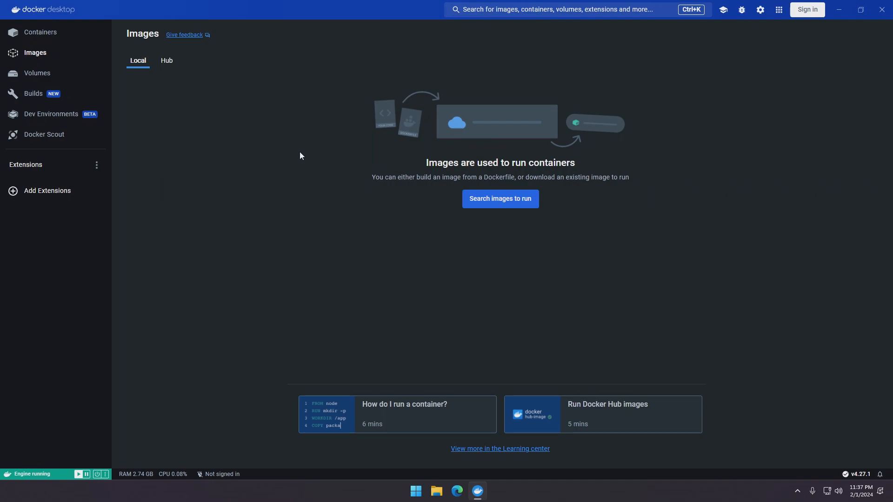
mouse_move(87, 108)
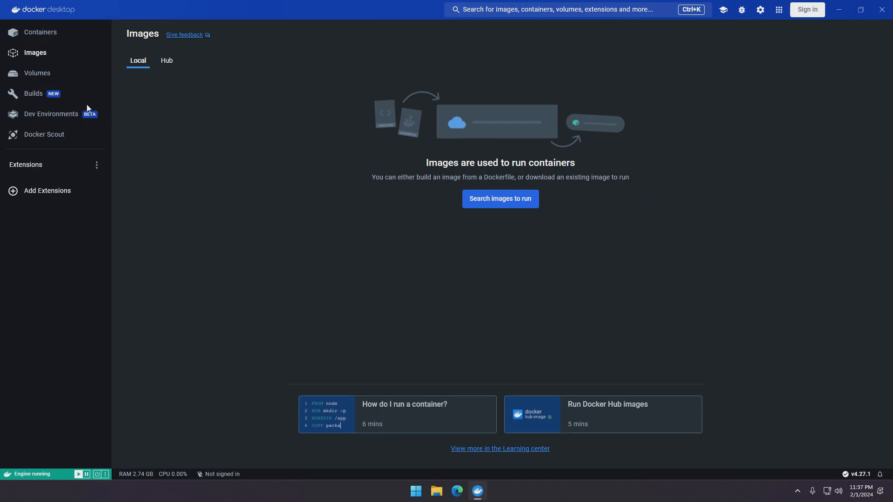
click(38, 74)
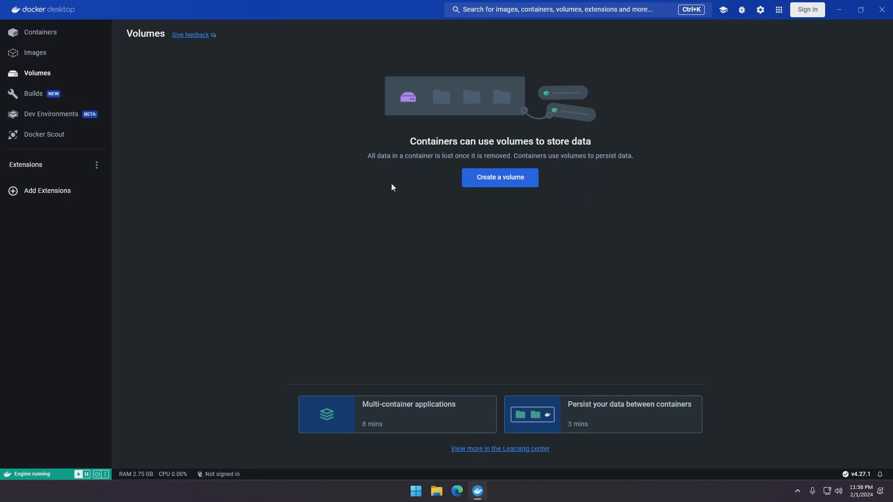
click(51, 114)
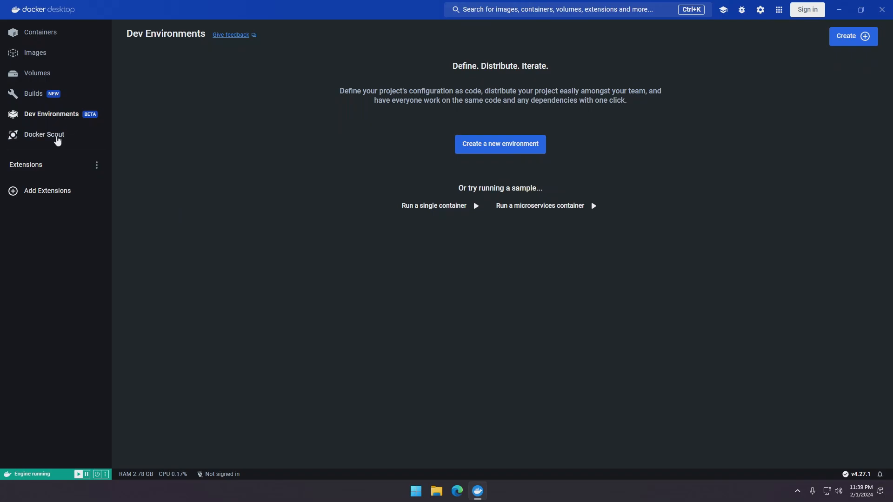
click(44, 134)
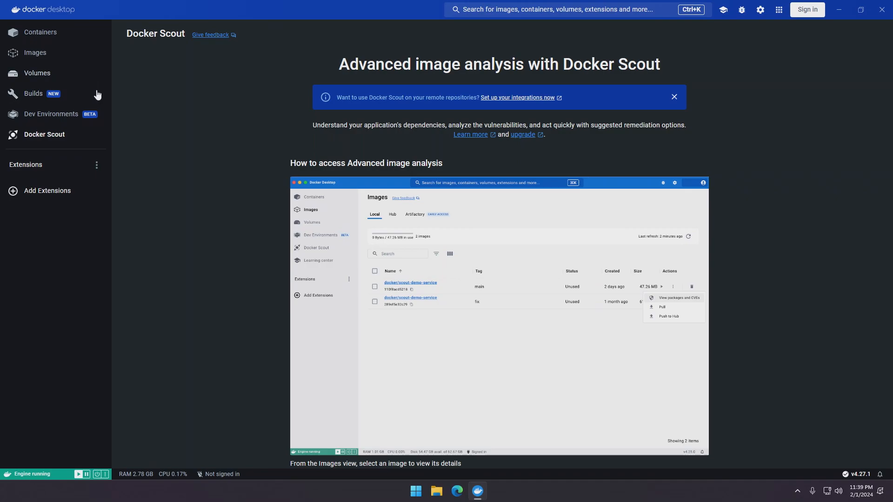
- Switch to the Edge browser showing the hub.docker.com homepage
click(41, 32)
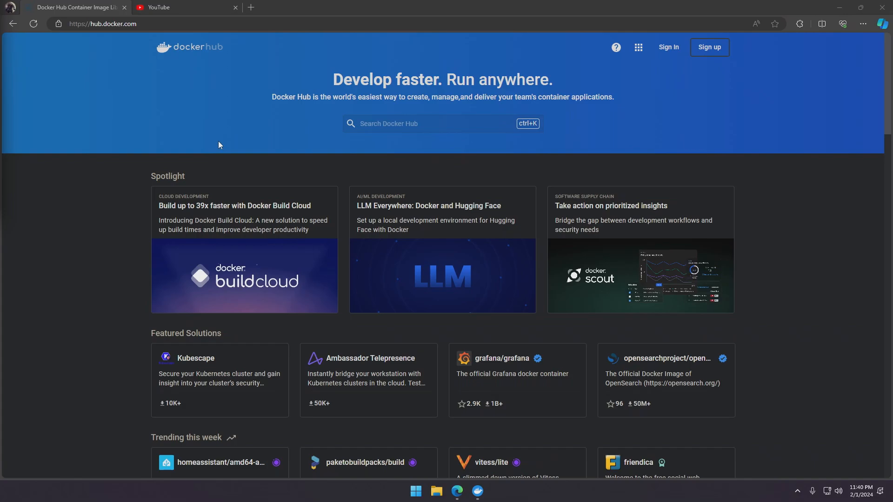
- Search Docker Hub for 'ubuntu' and open the official ubuntu image page
click(408, 123)
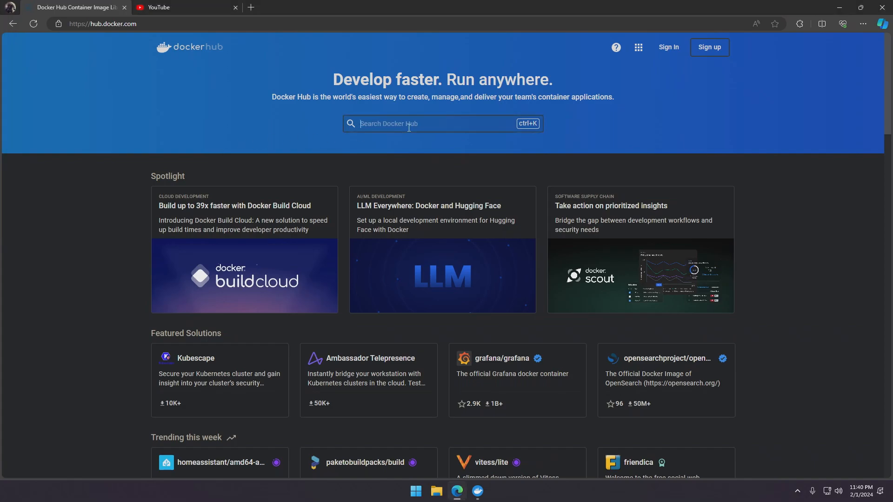
text(ubuntu)
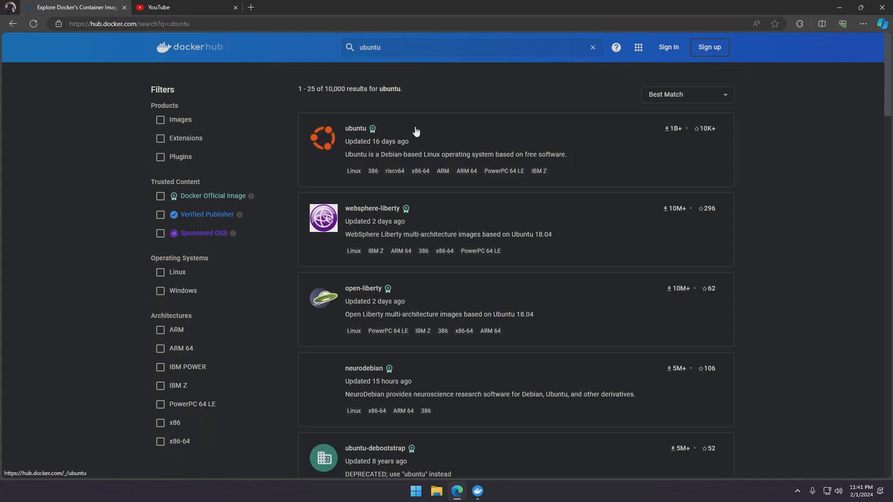
click(355, 128)
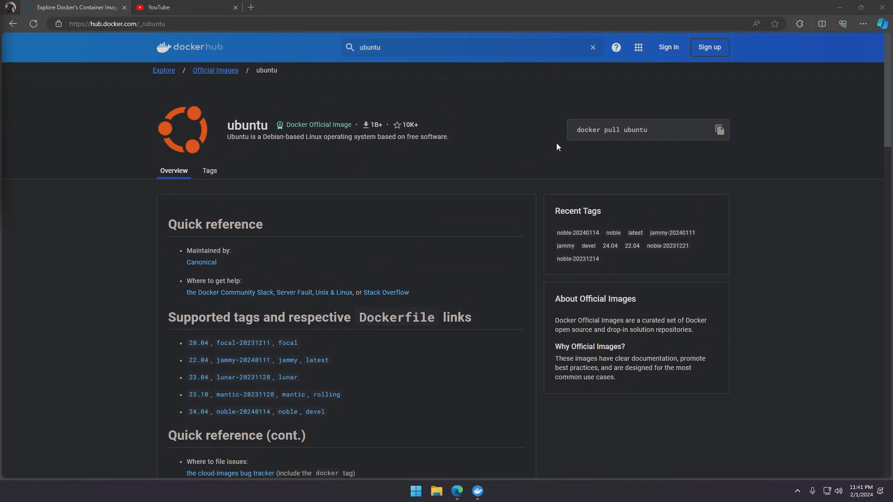
mouse_move(742, 153)
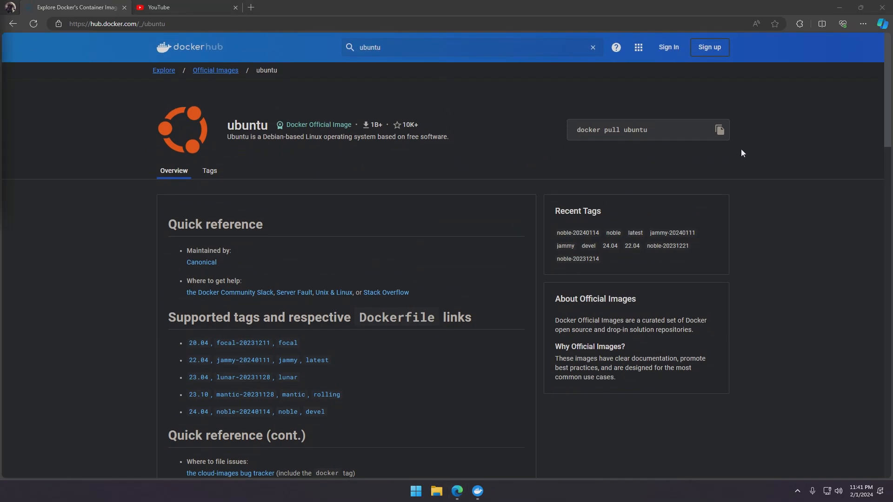
mouse_move(572, 165)
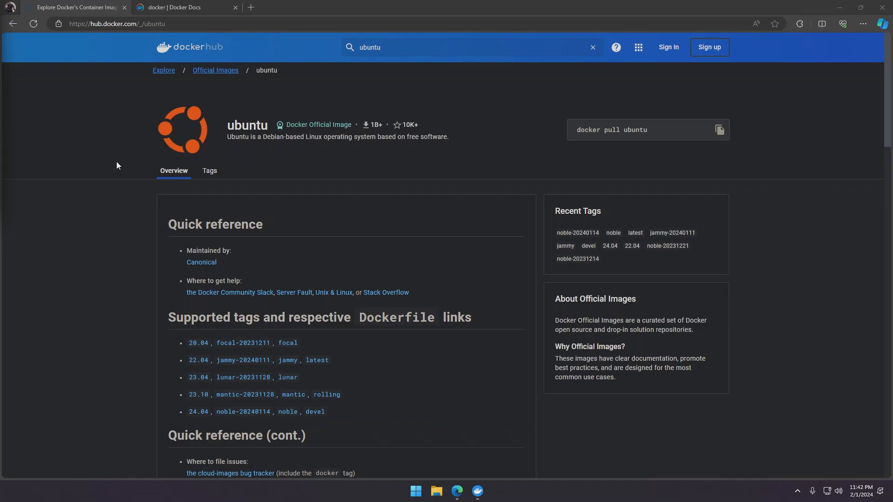
- Open and reposition a PowerShell window, then find docker run in the Docker Docs CLI reference
click(486, 491)
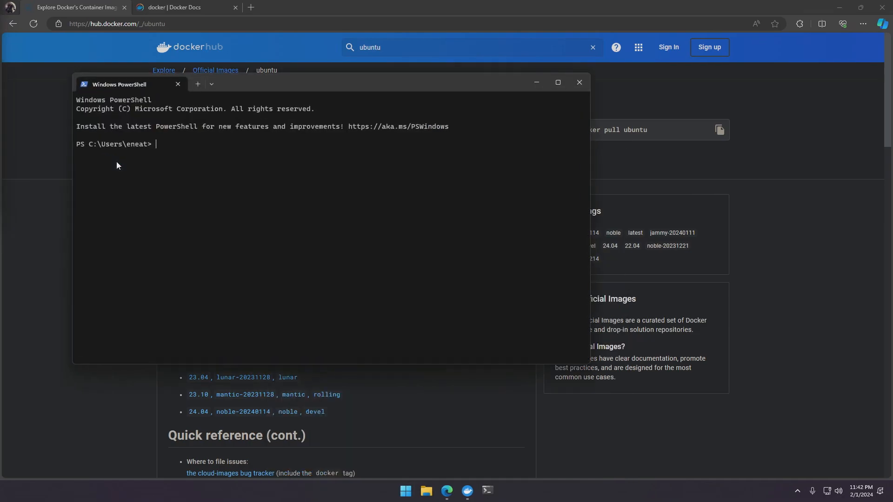
drag(118, 84, 439, 112)
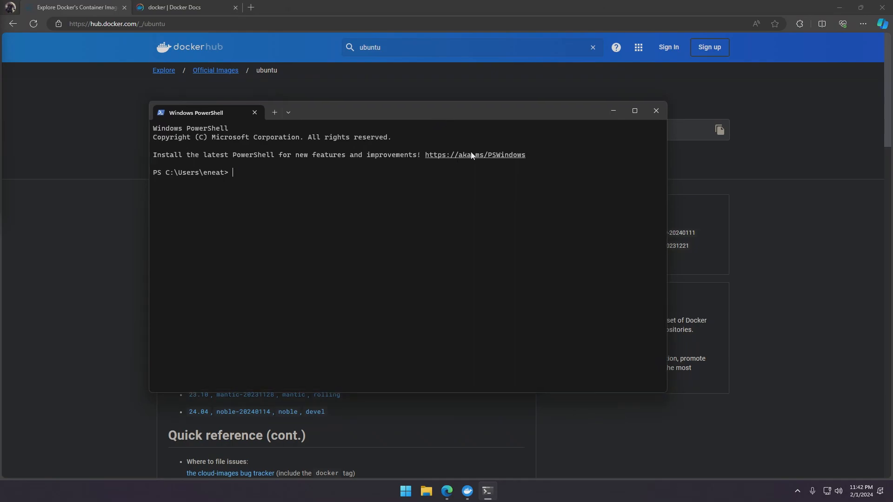
click(176, 7)
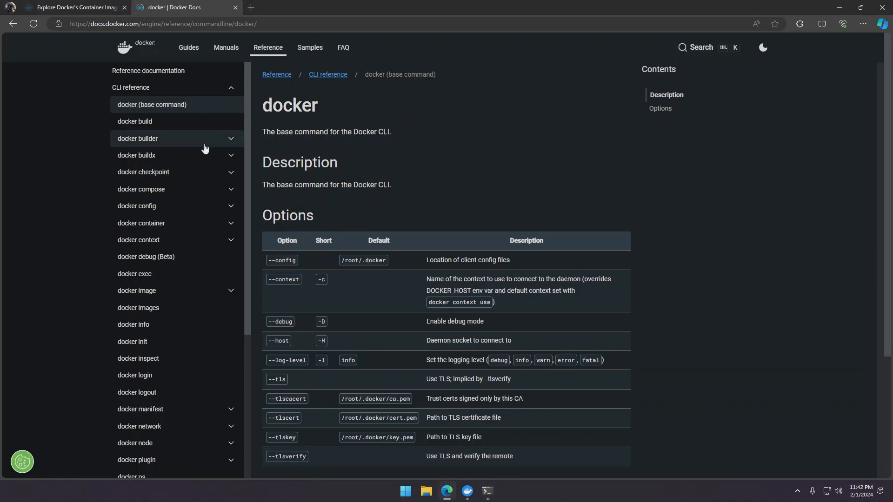
scroll(down, 3)
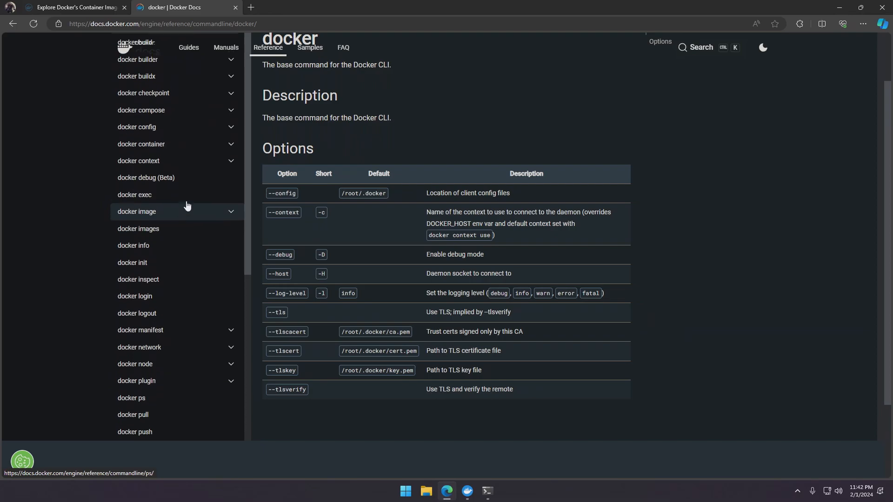
scroll(down, 3)
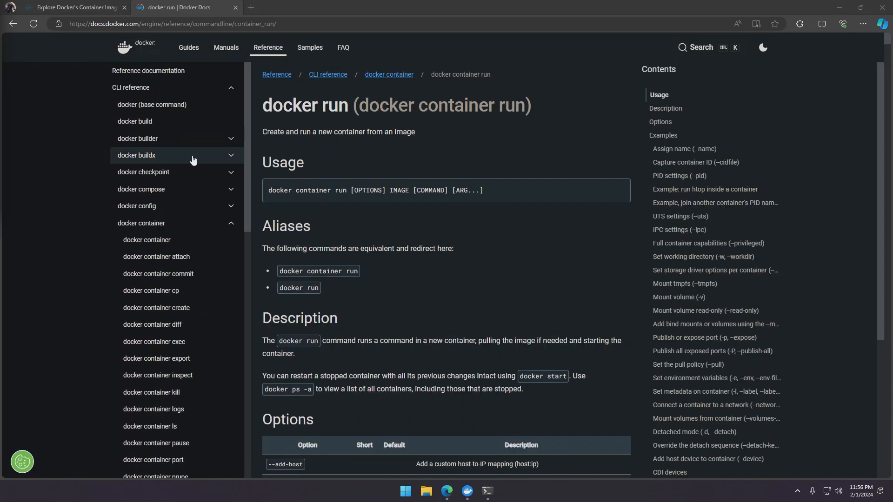
- Run 'docker run ubuntu' in PowerShell, pulling ubuntu:latest from library/ubuntu
click(487, 491)
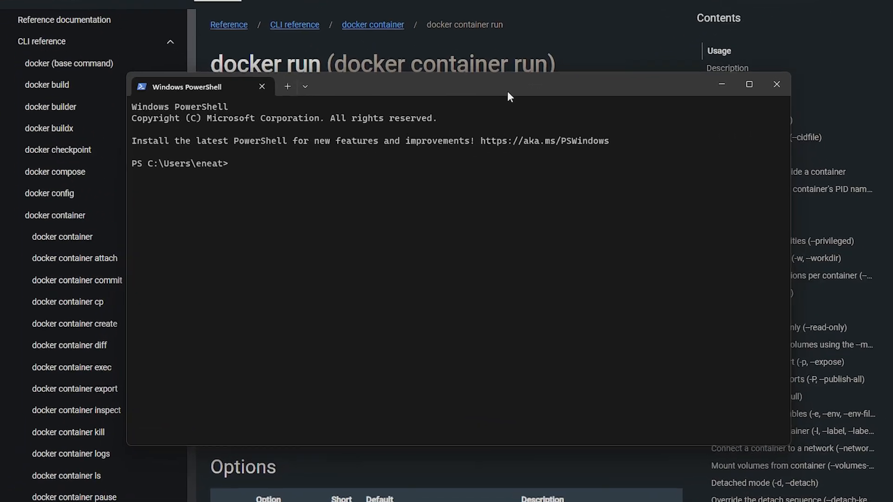
text(docker run)
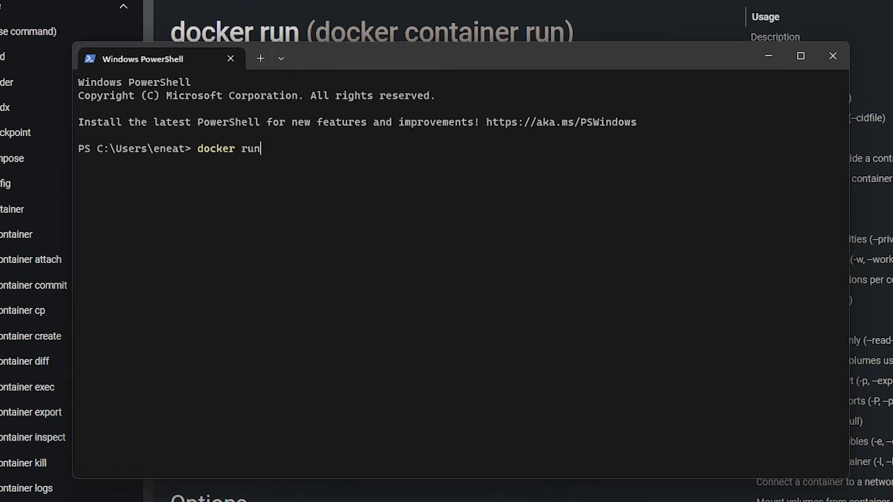
text(ubuntu)
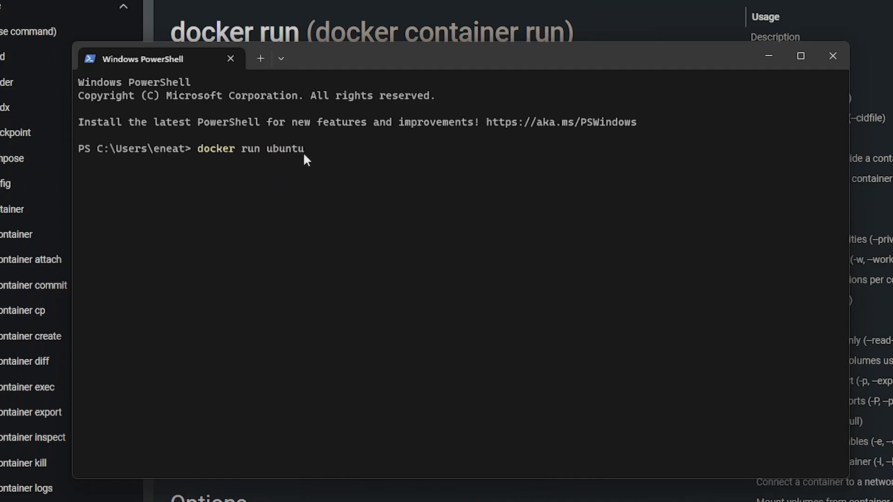
double_click(285, 149)
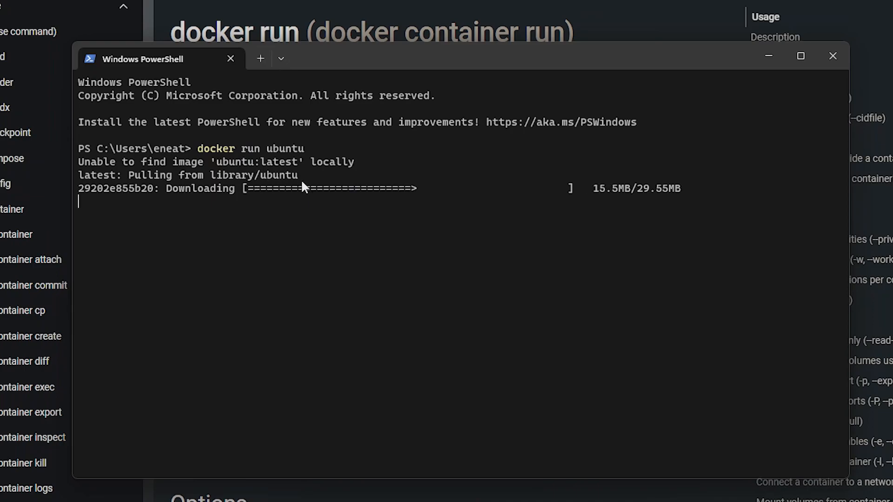
mouse_move(388, 240)
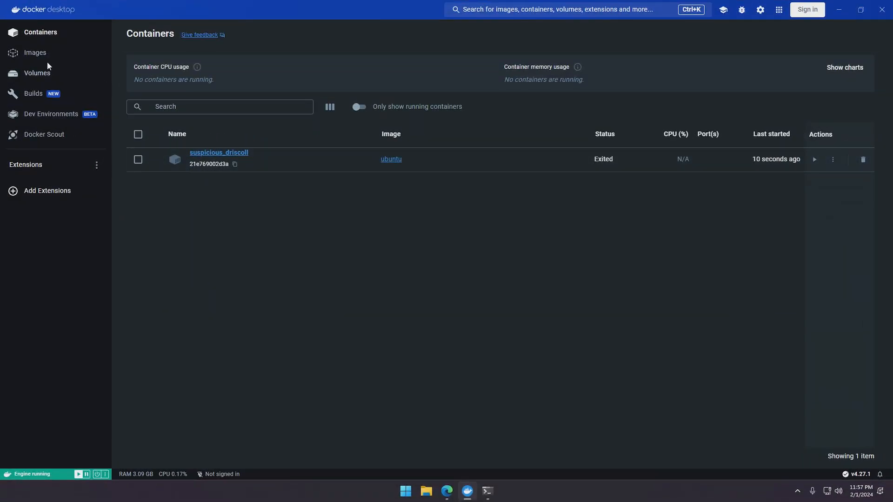
- Check the ubuntu:latest image under Images, then view the exited container under Containers
click(35, 53)
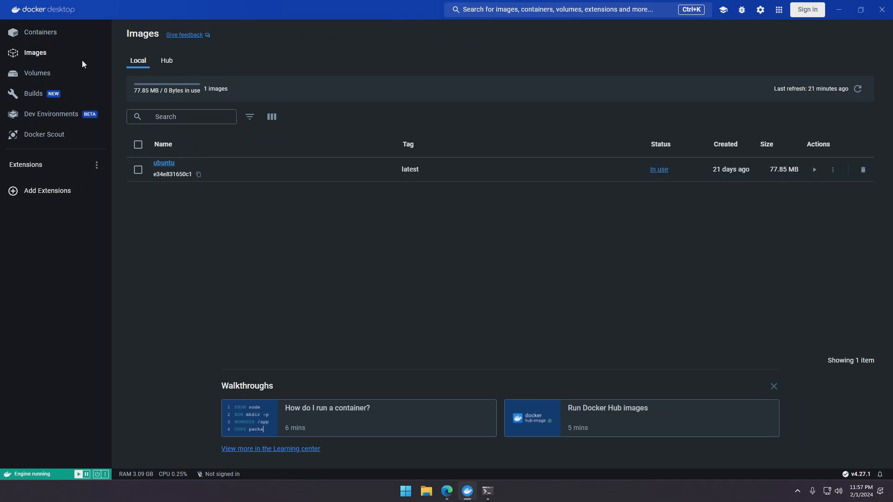
click(40, 32)
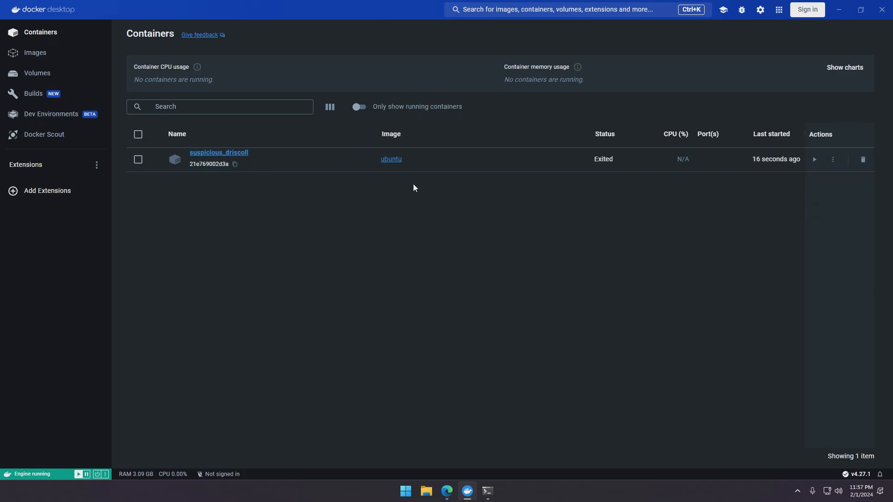
mouse_move(308, 188)
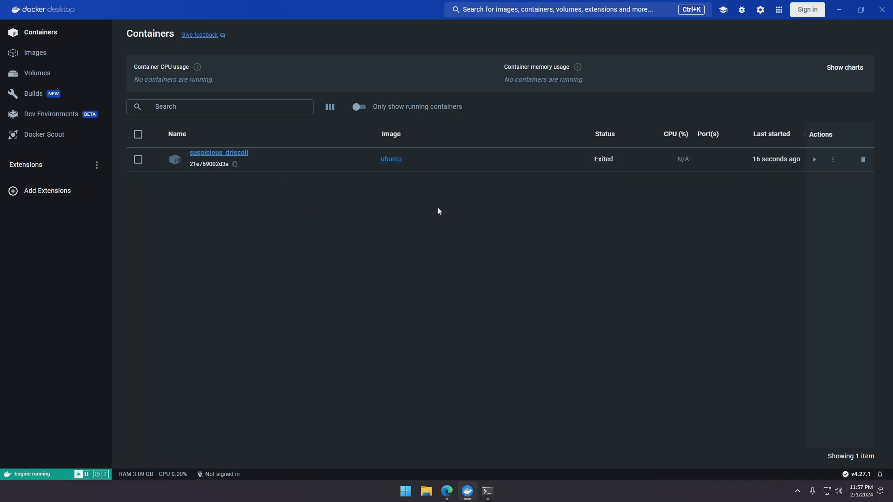
mouse_move(462, 218)
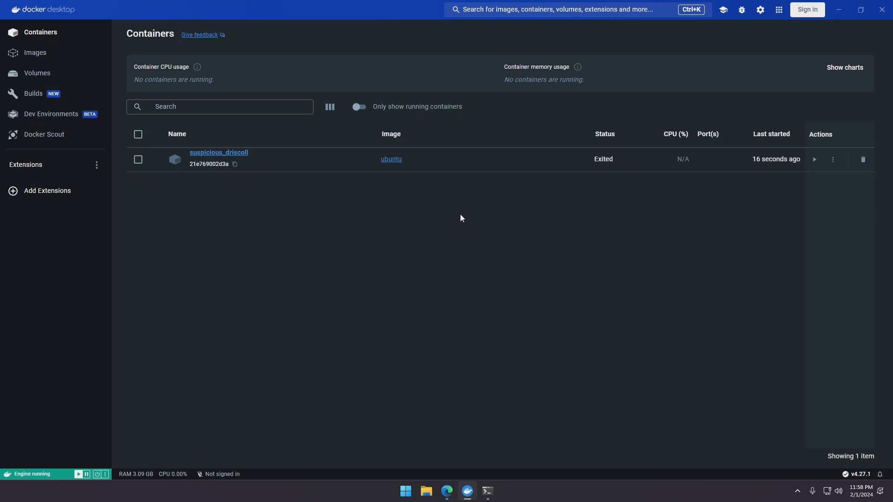
mouse_move(399, 215)
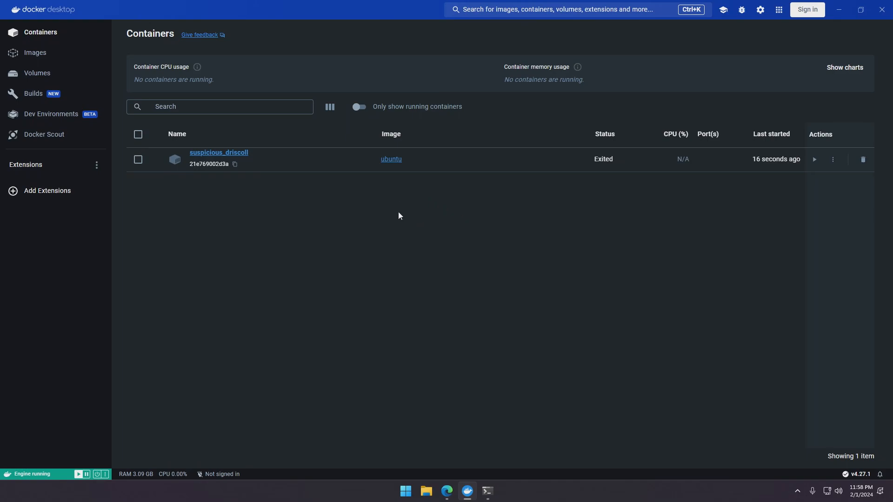
mouse_move(285, 188)
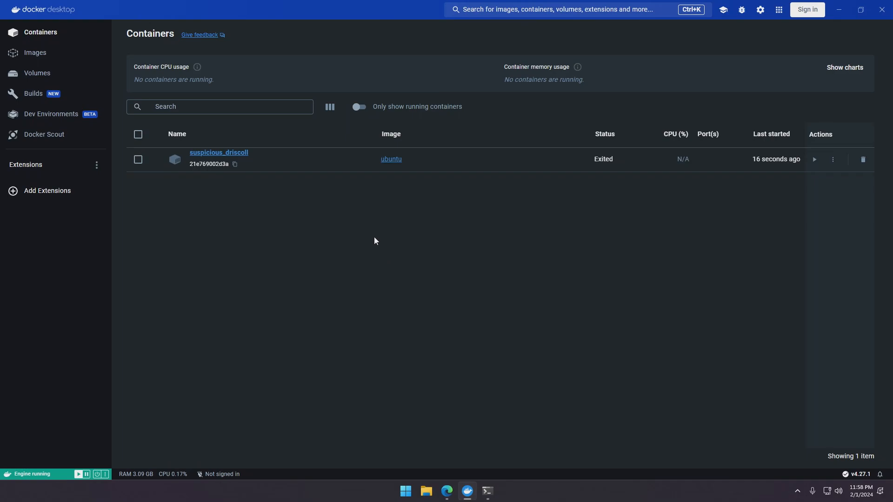
mouse_move(349, 206)
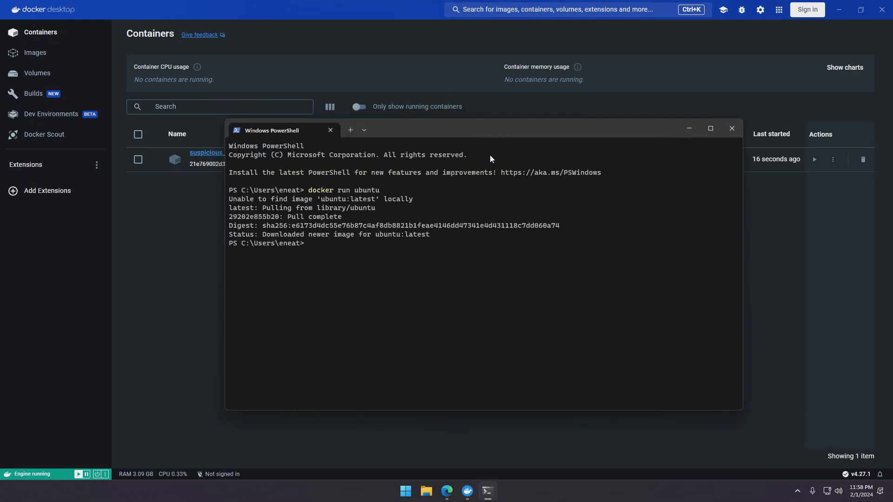
mouse_move(451, 480)
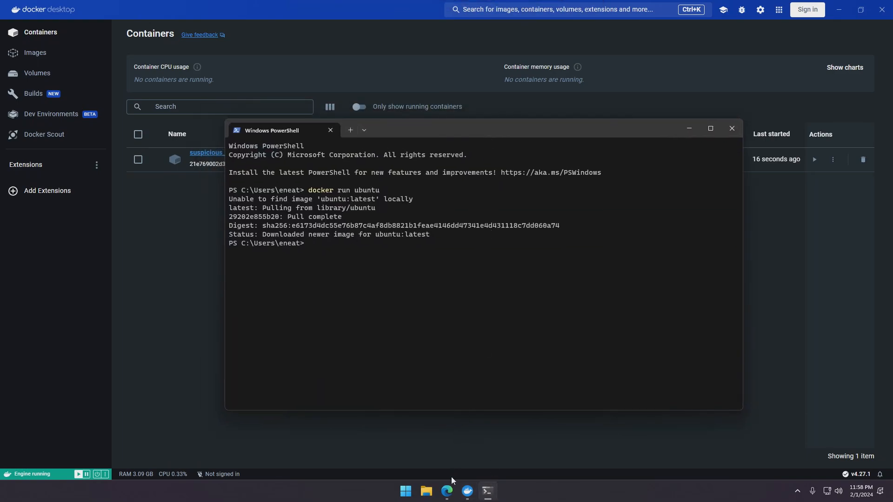
- Return to the docker run reference in Edge and scroll its Options table to the --interactive and --tty flags
click(447, 491)
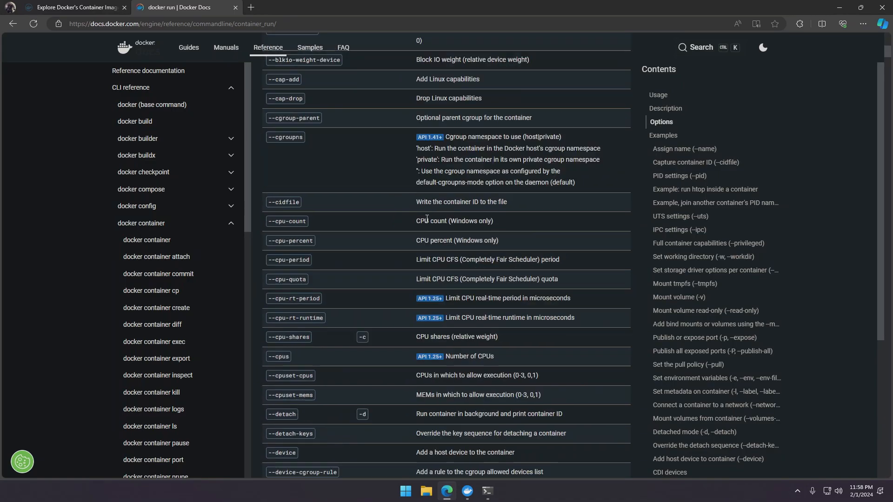
scroll(down, 3)
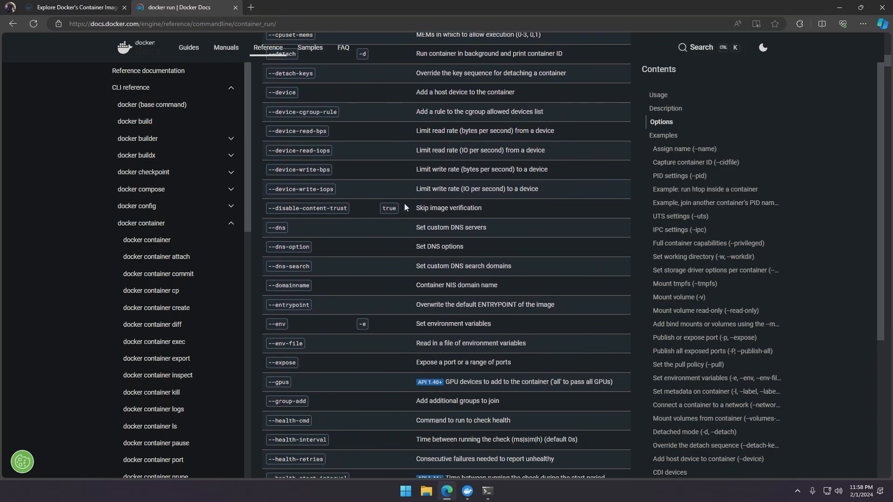
scroll(down, 3)
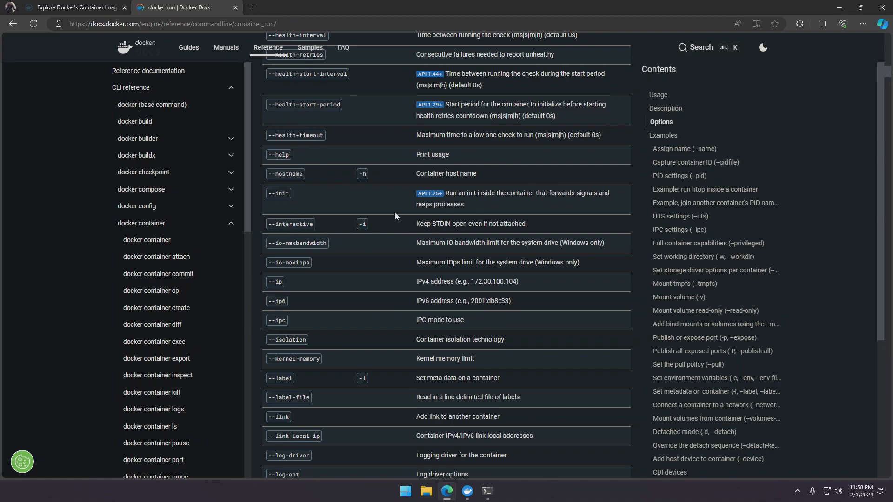
scroll(down, 3)
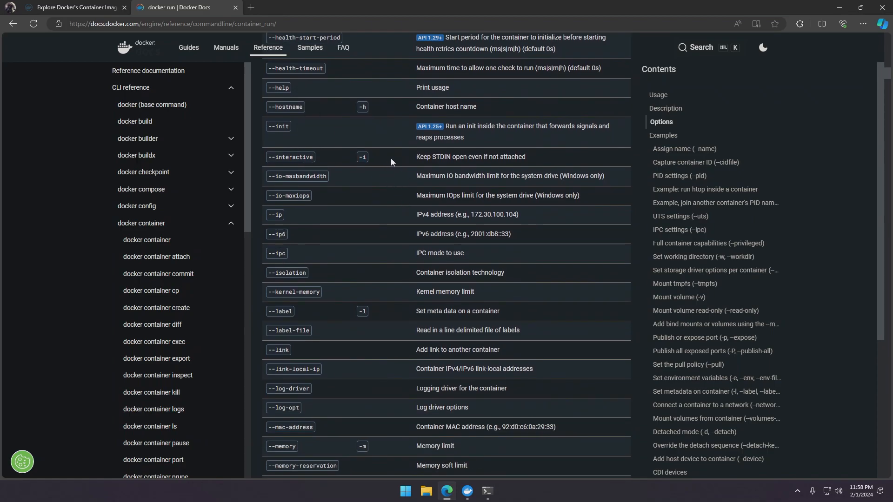
mouse_move(398, 172)
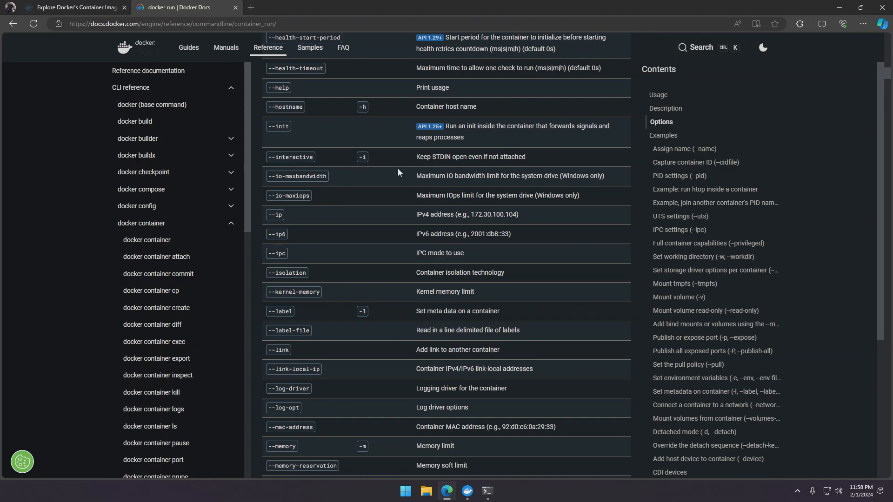
scroll(down, 3)
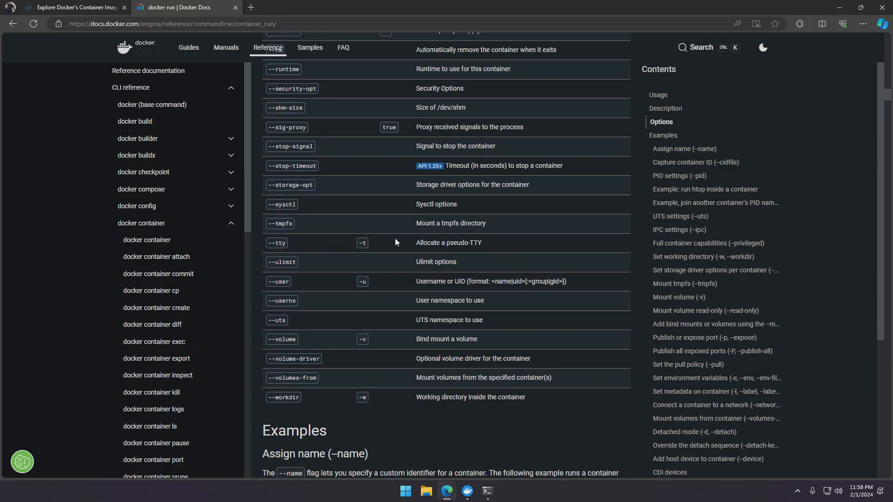
mouse_move(490, 261)
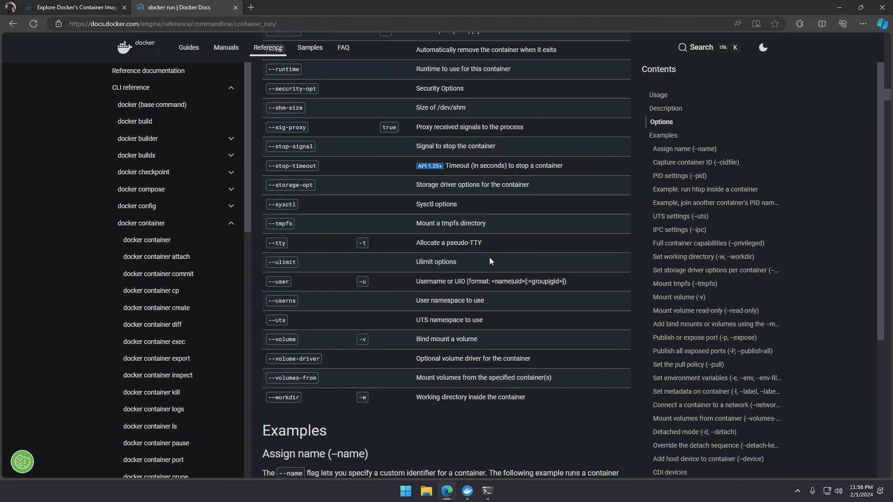
mouse_move(495, 441)
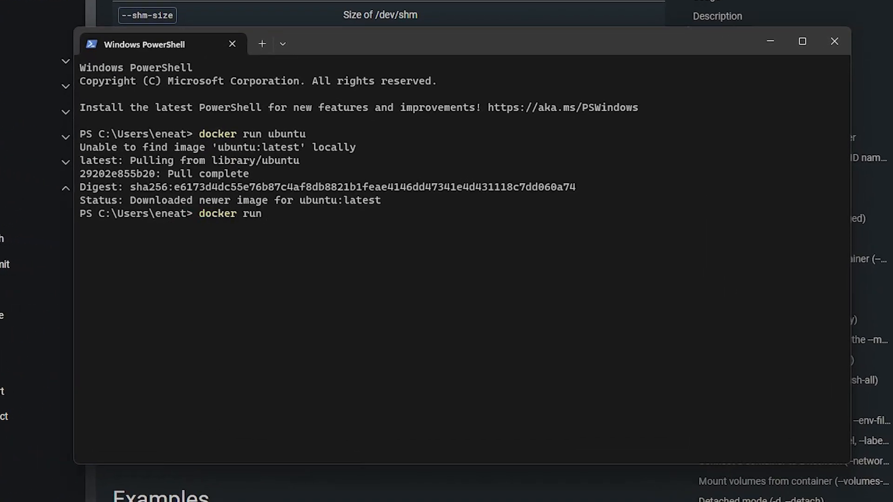
- Run 'docker run -i -t ubuntu', then use pwd, ls and cd home in its root shell
text(-i -t)
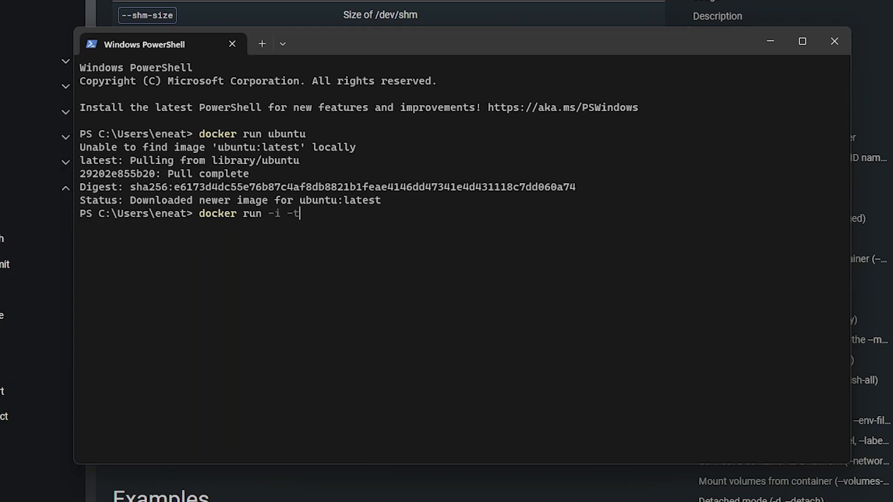
text(ubuntu)
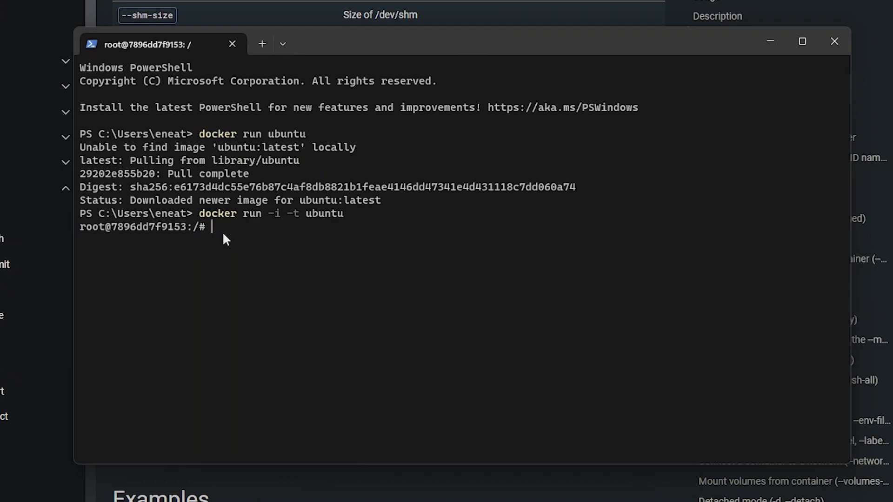
mouse_move(250, 240)
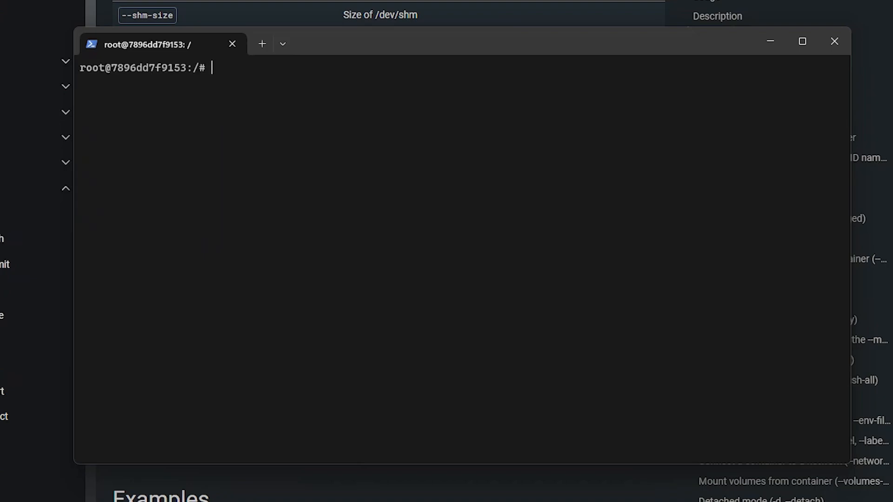
text(pwd)
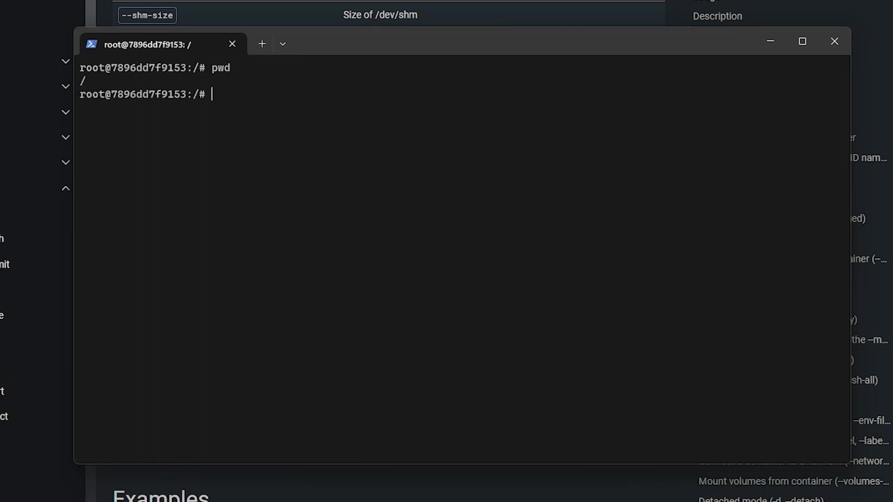
text(ls)
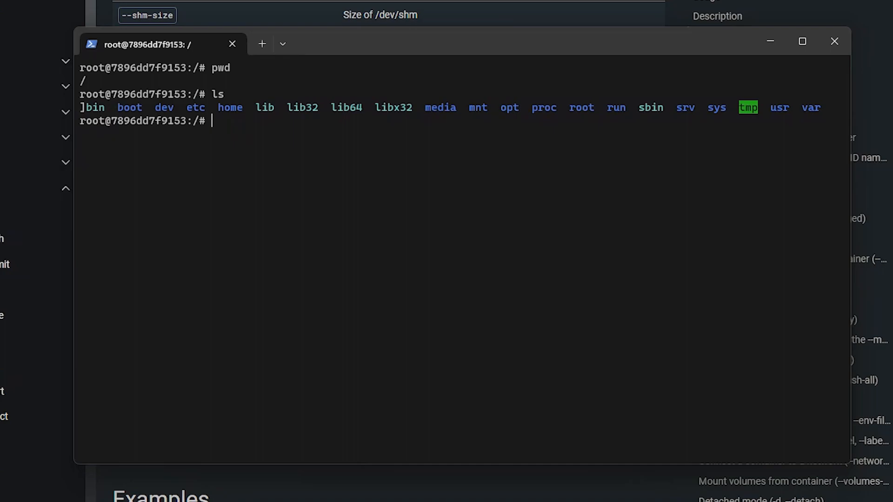
text(cd home)
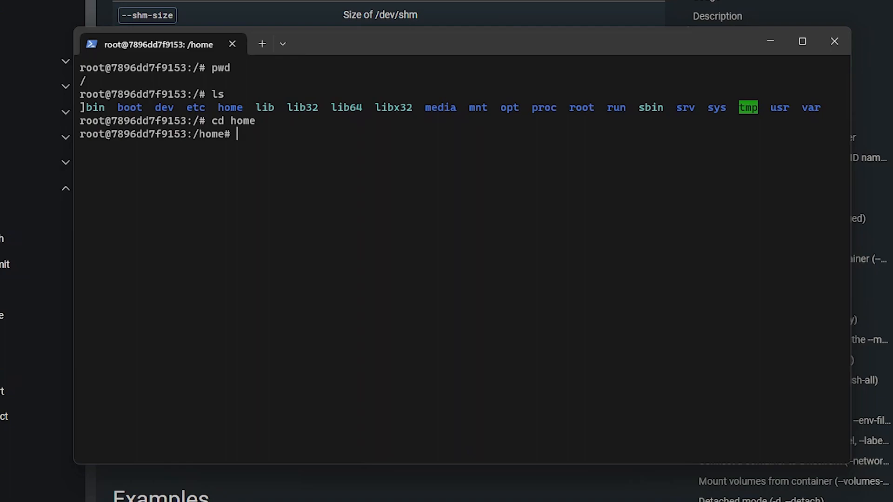
mouse_move(452, 43)
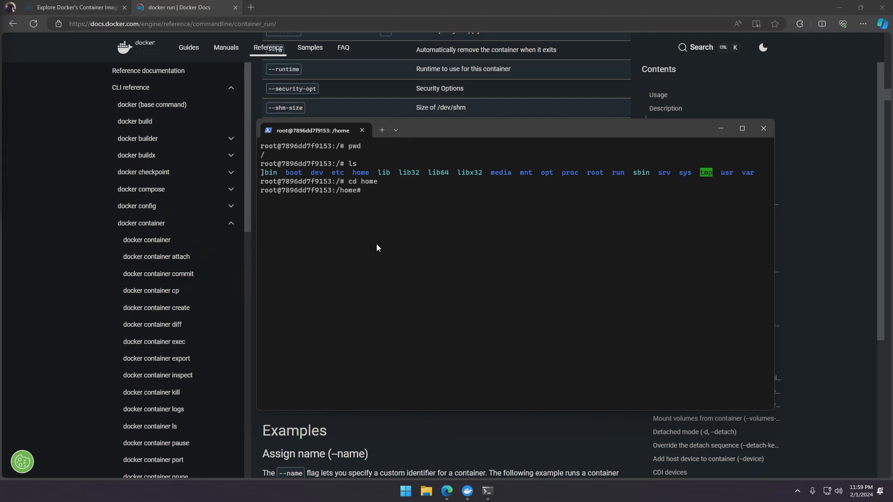
mouse_move(83, 197)
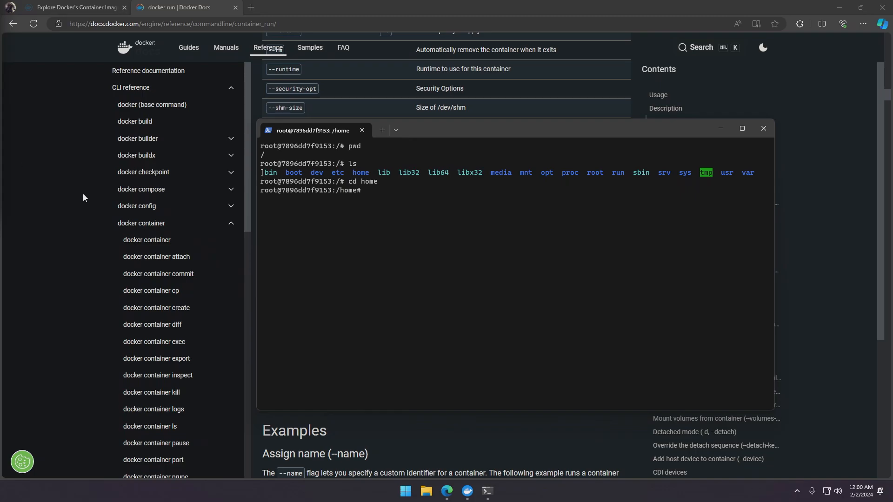